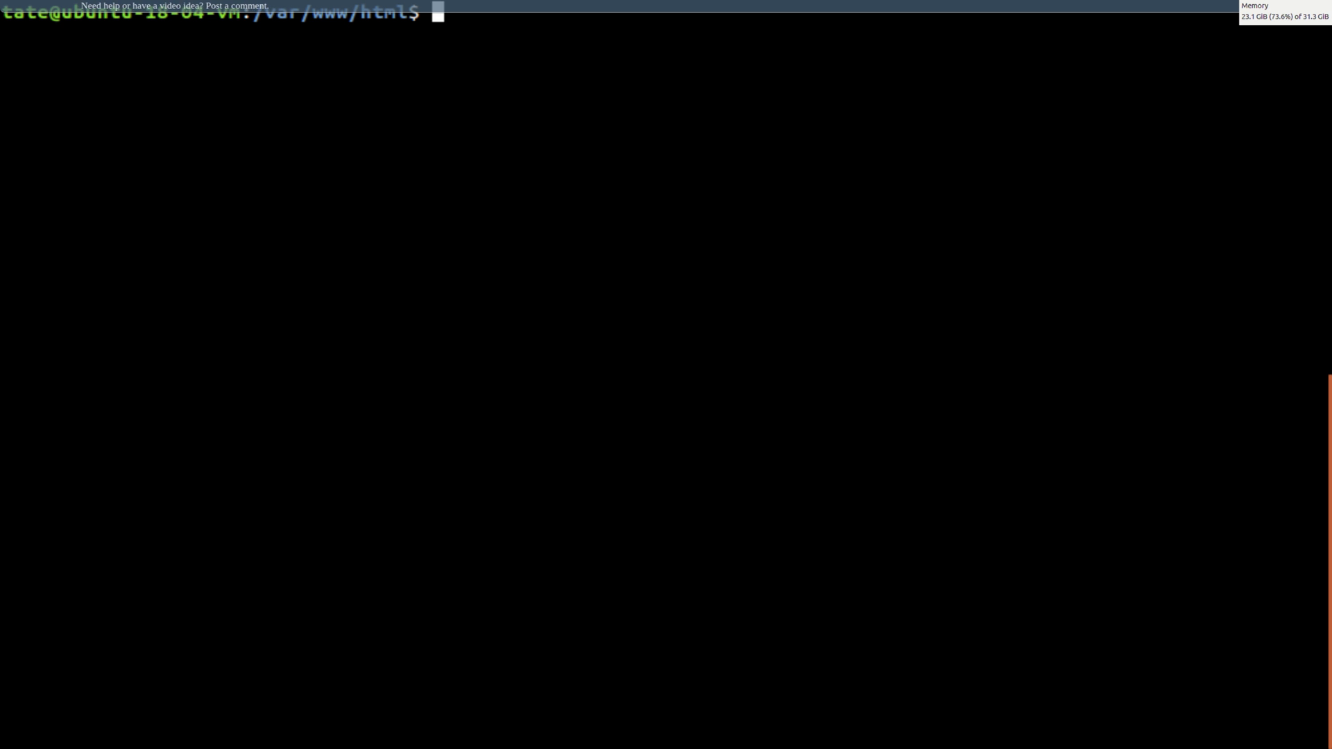
Step: Cancel the half-typed command, then run 'sudo apt update' with the sudo password
{"action": "type", "text": "su"}
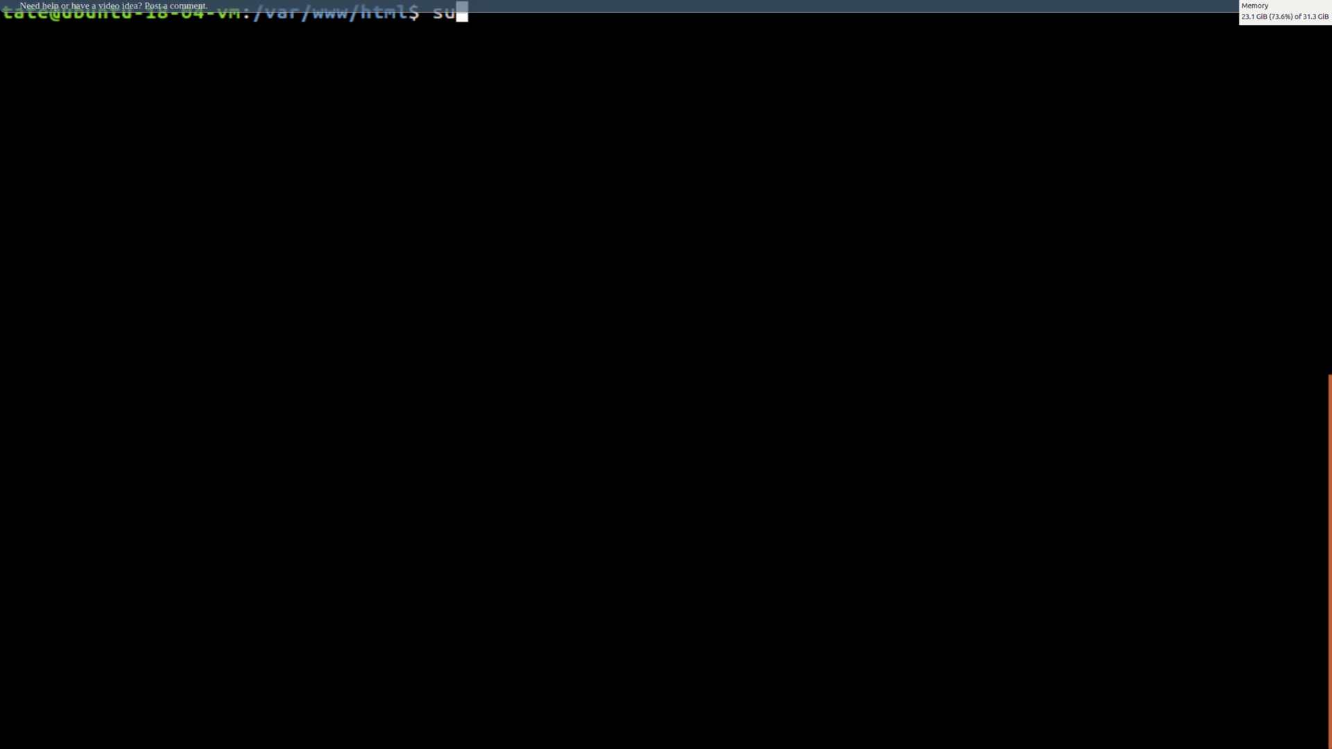
{"action": "type", "text": "do"}
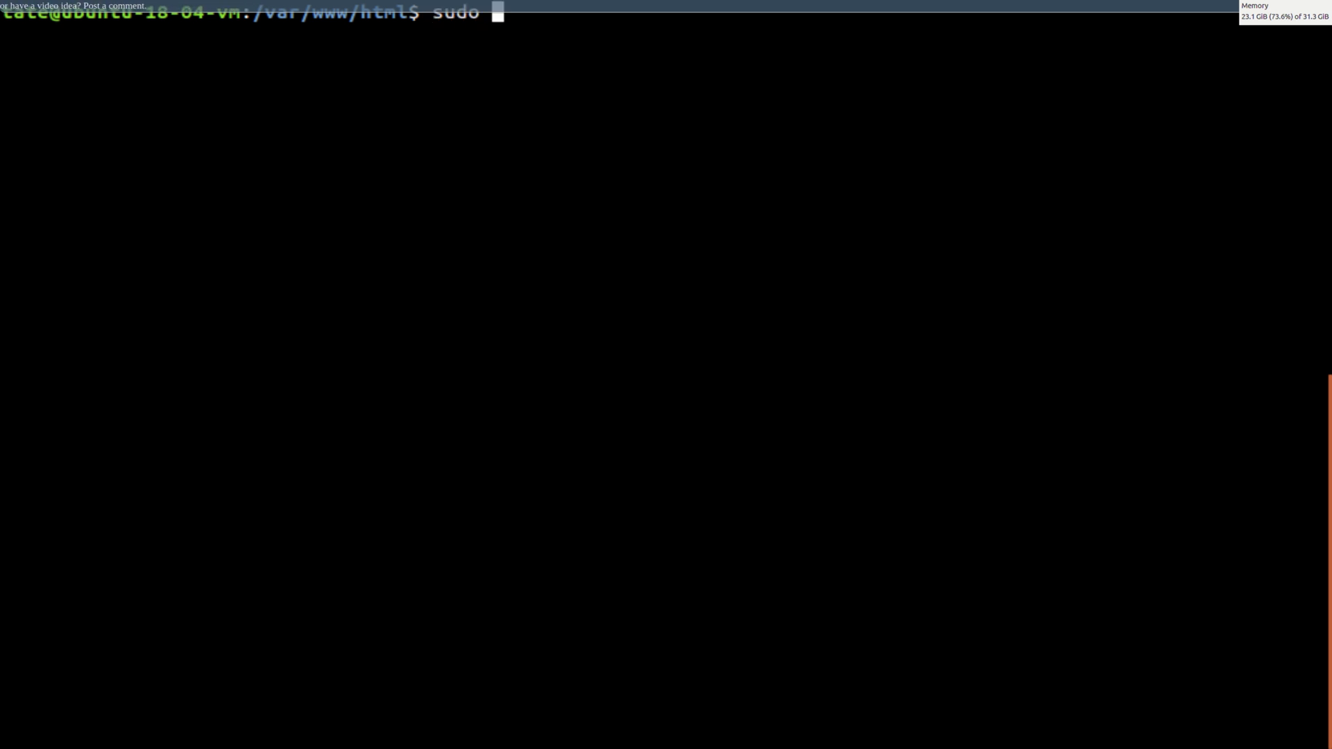
{"action": "key", "text": "ctrl+c"}
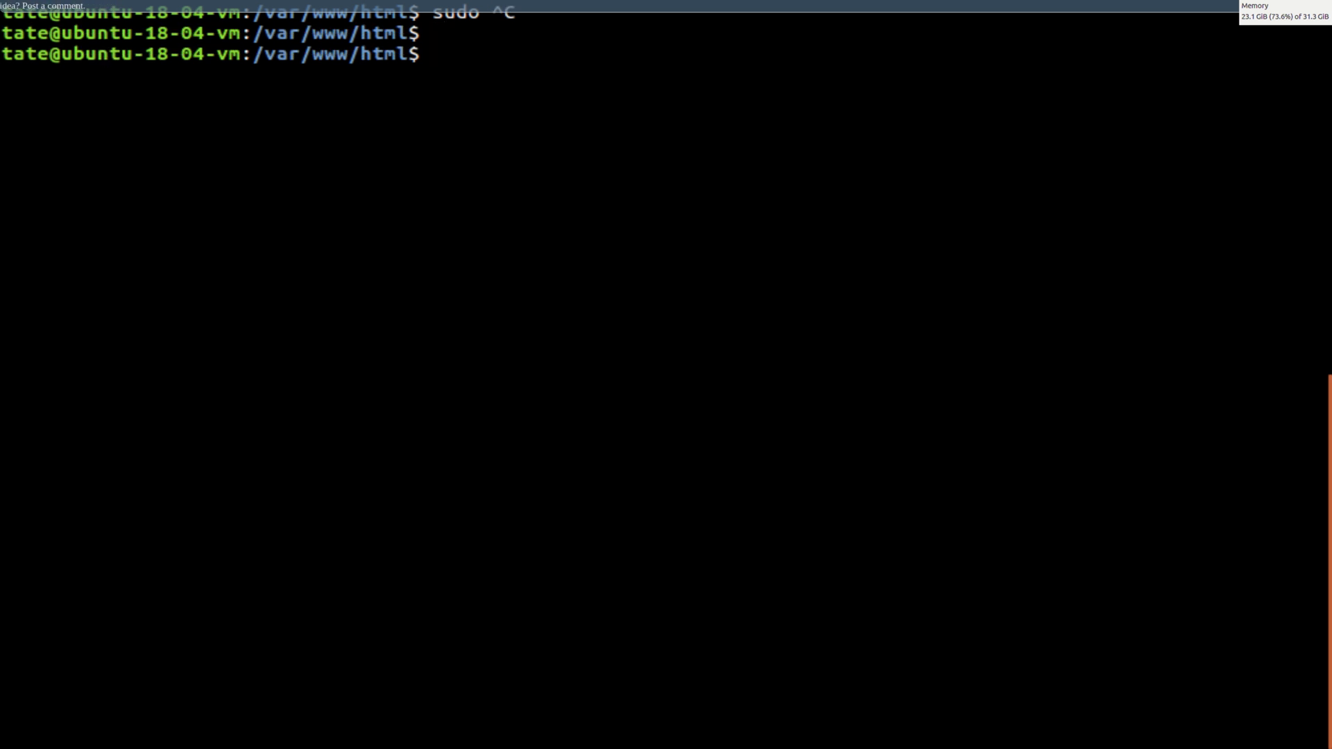
{"action": "type", "text": "sudo a"}
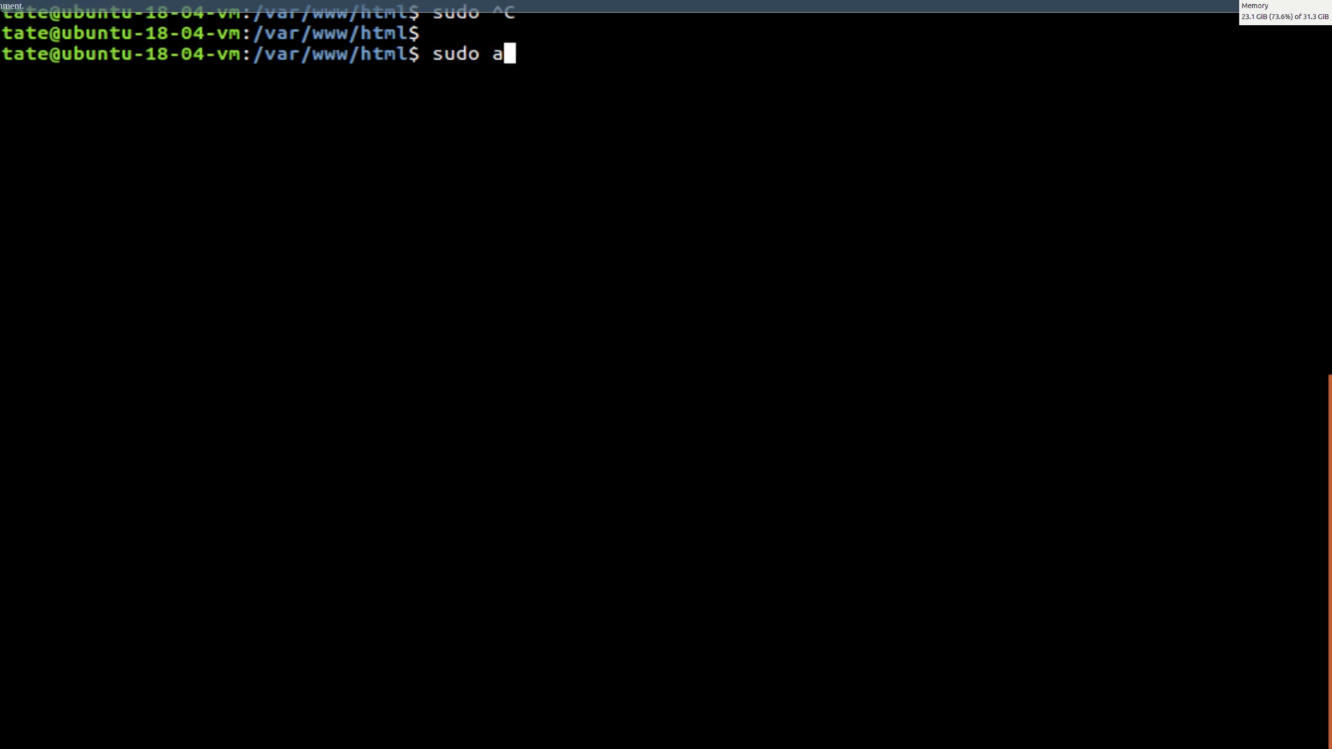
{"action": "type", "text": "ptg-"}
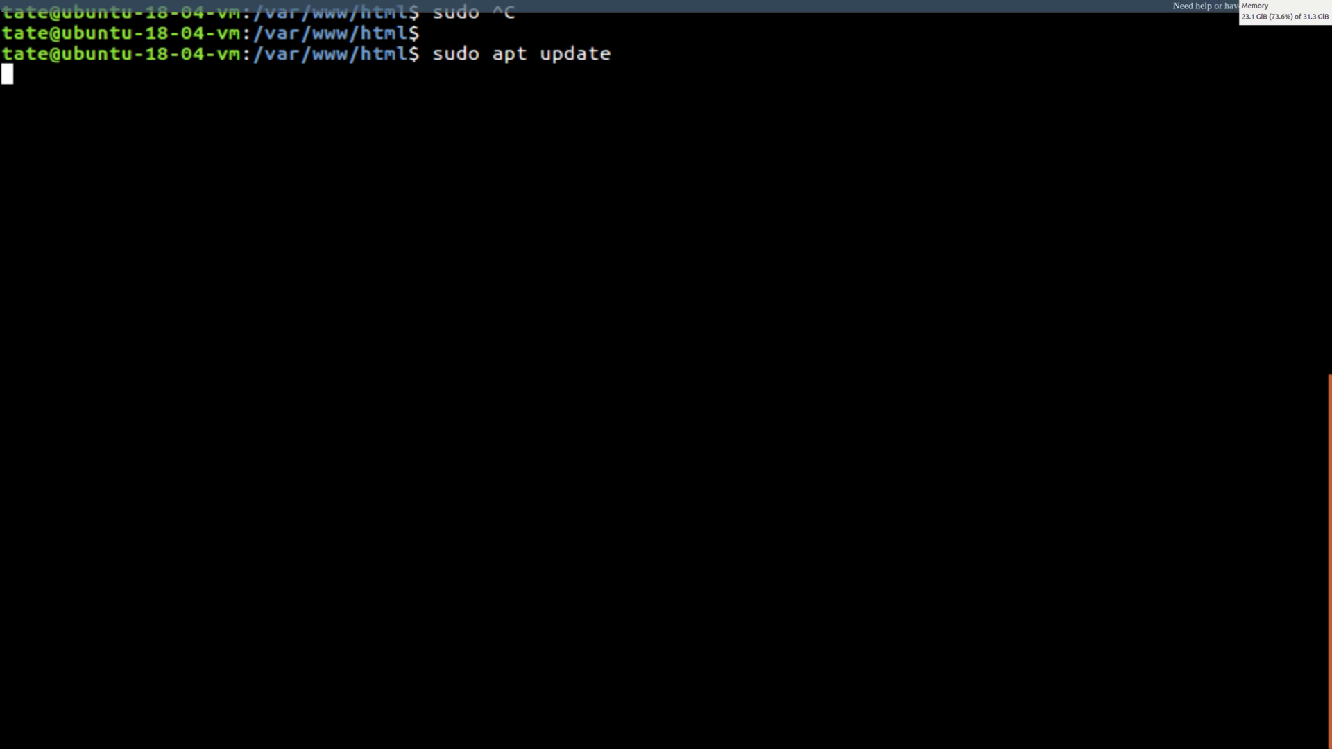
{"action": "key", "text": "Return"}
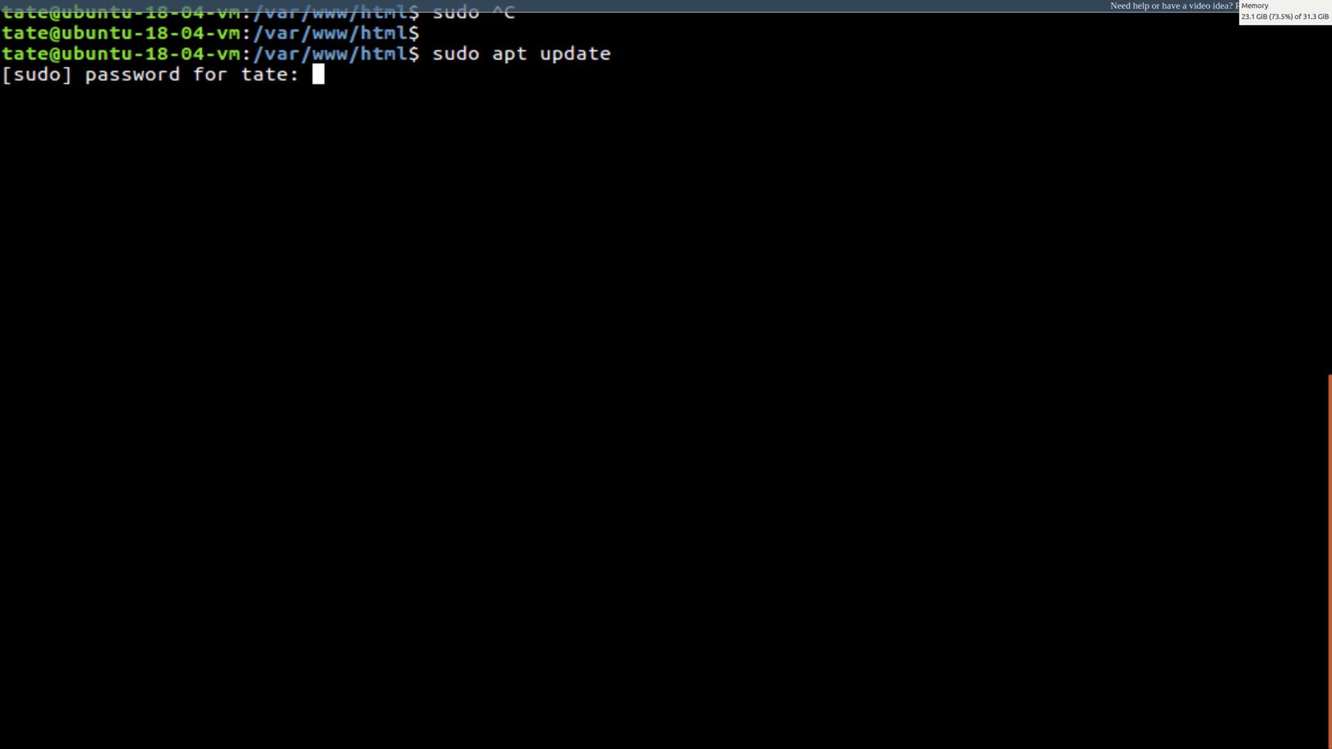
{"action": "key", "text": "Return"}
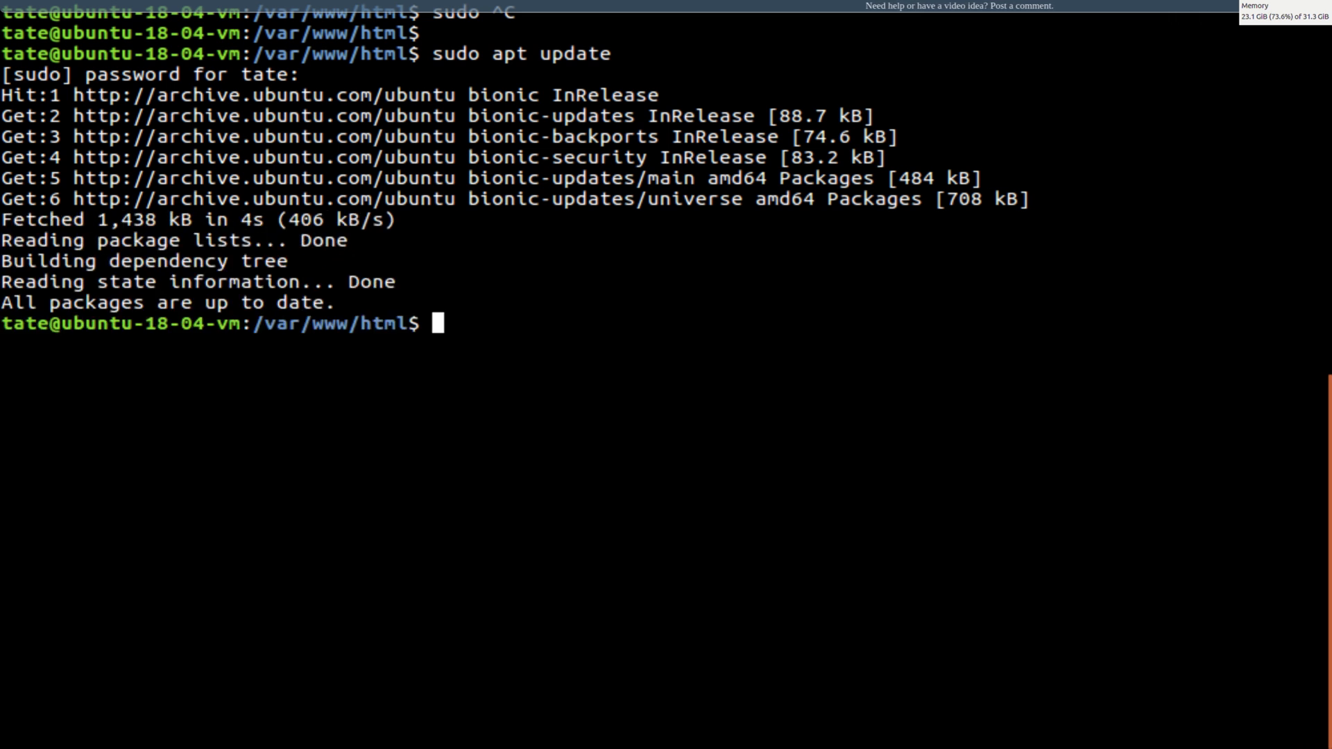
Step: Run 'sudo apt install php-gettext php-mbstring phpmyadmin'
{"action": "type", "text": "sudo a"}
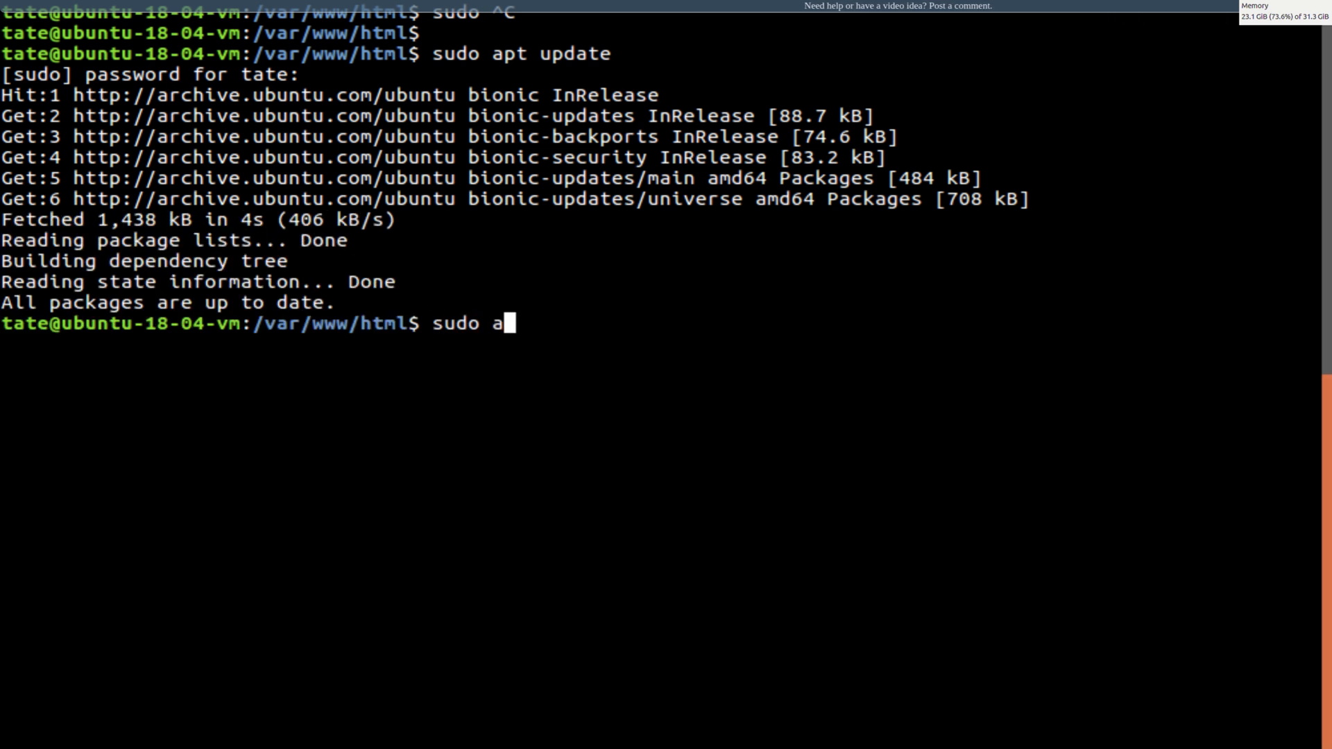
{"action": "type", "text": "pt"}
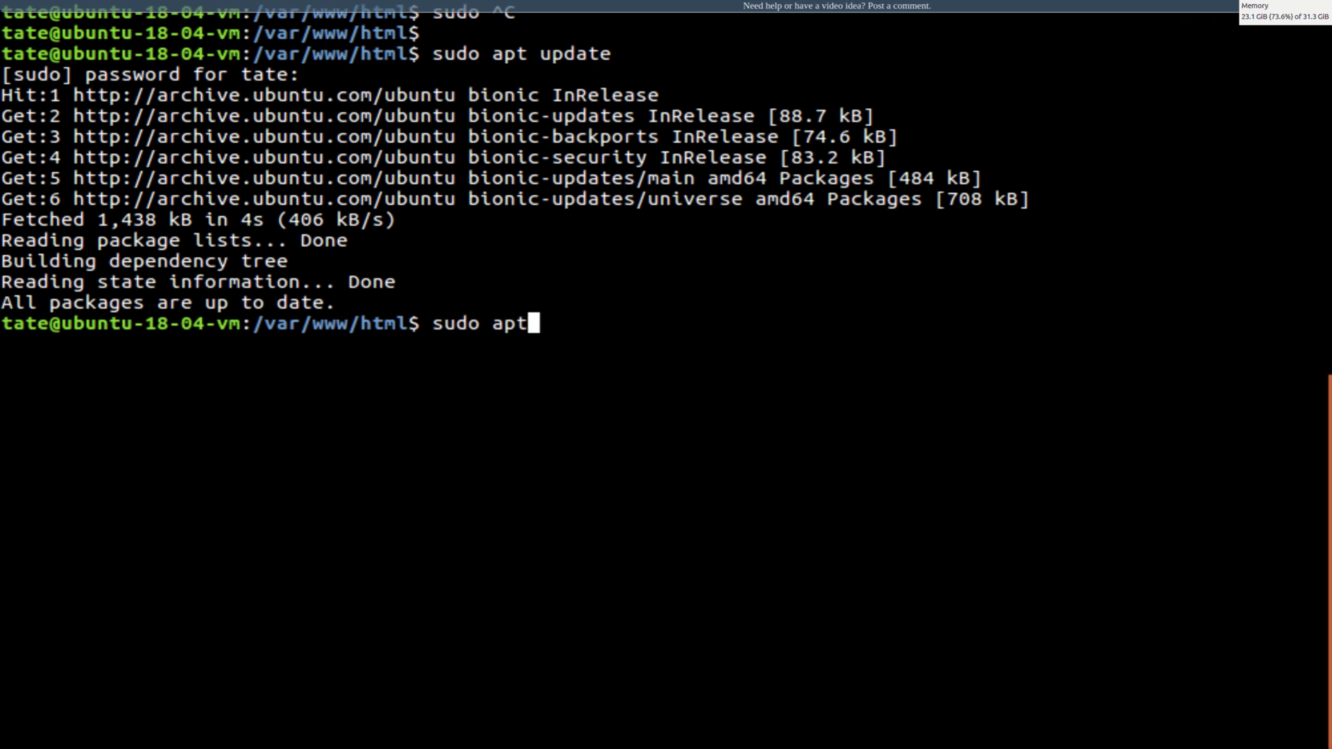
{"action": "type", "text": "install"}
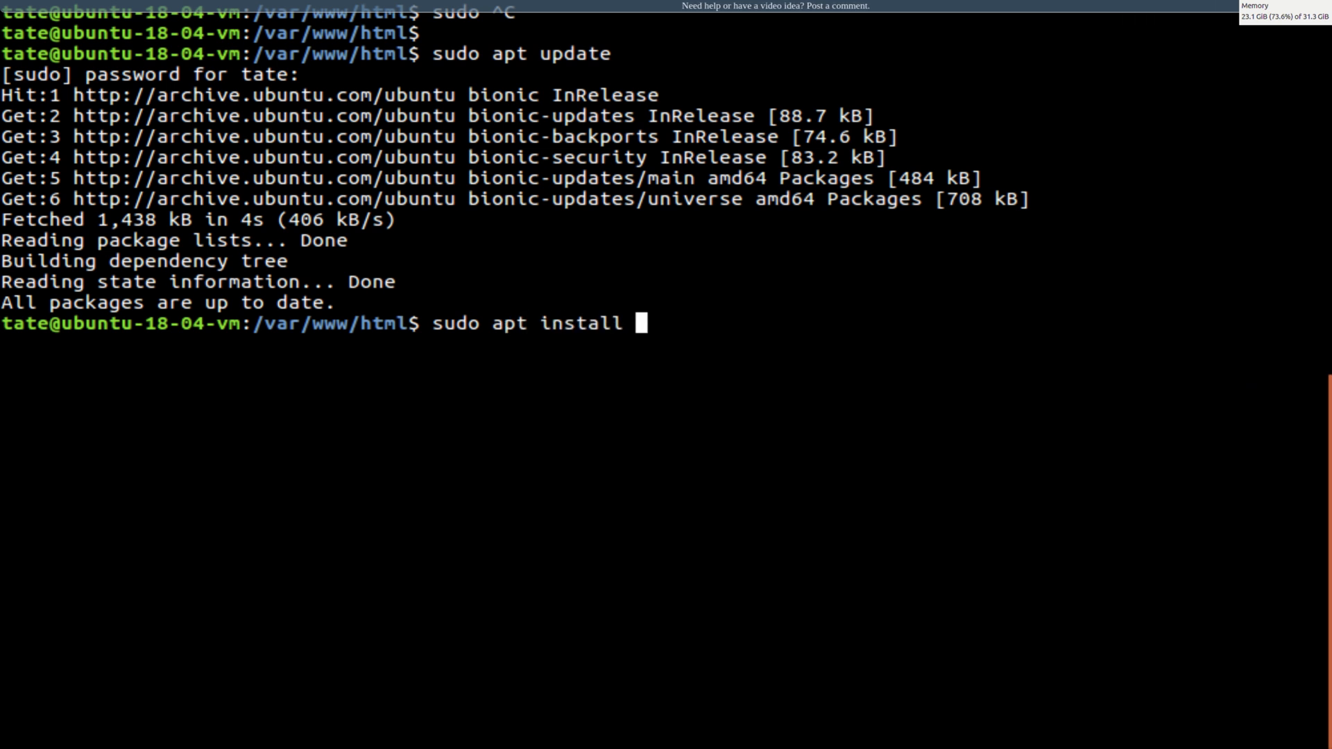
{"action": "type", "text": "php"}
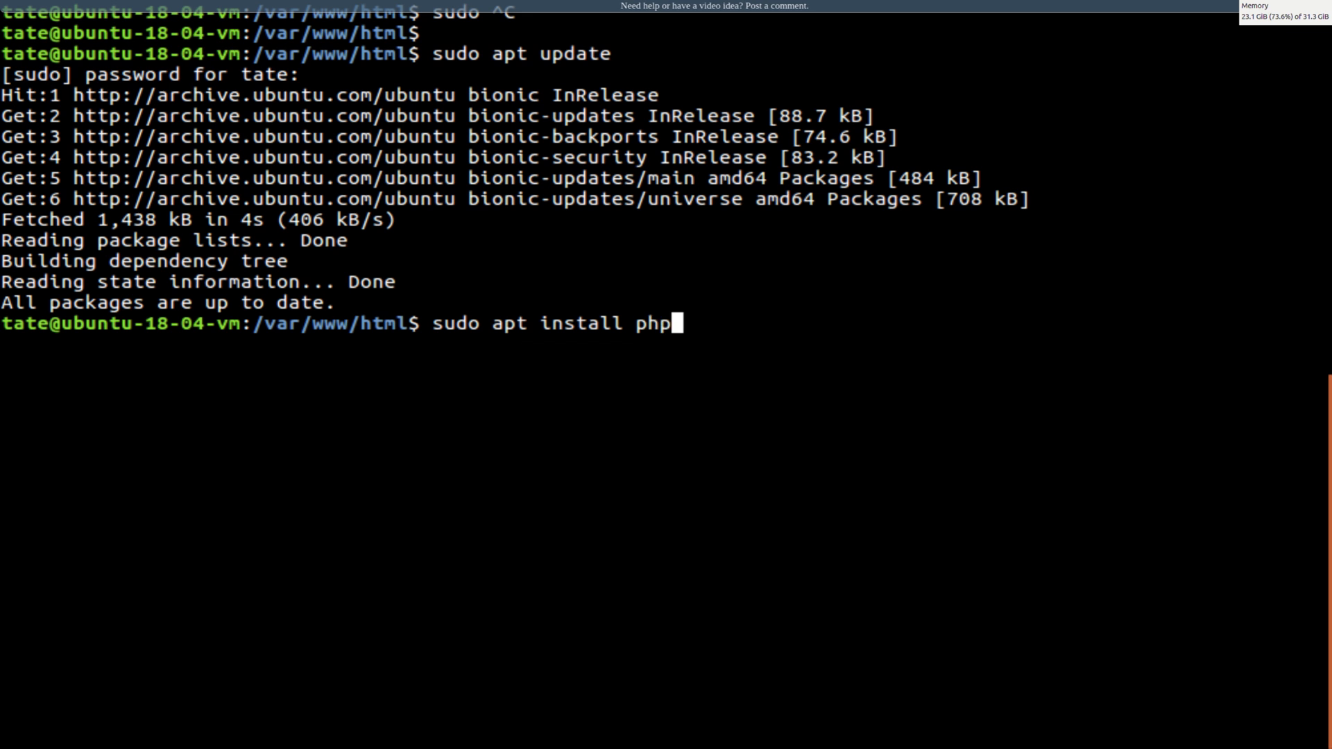
{"action": "type", "text": "-g"}
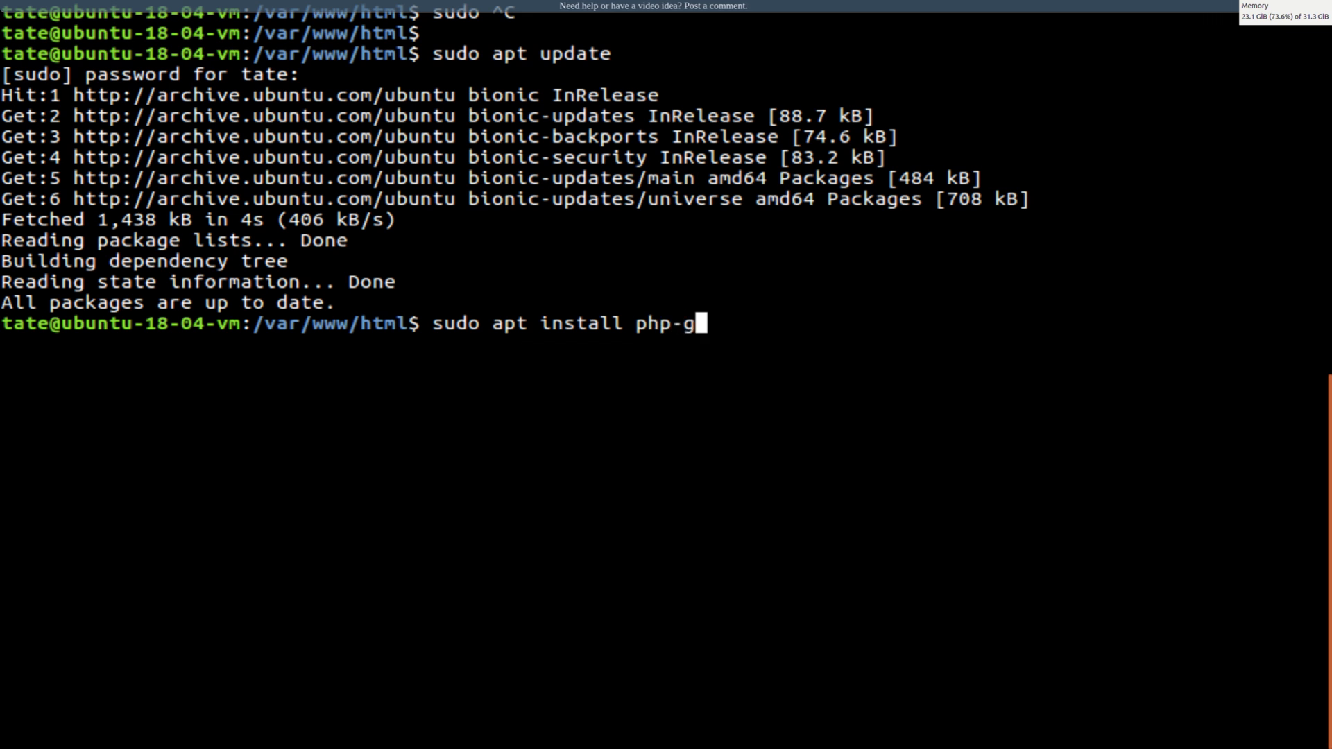
{"action": "type", "text": "ettext php-"}
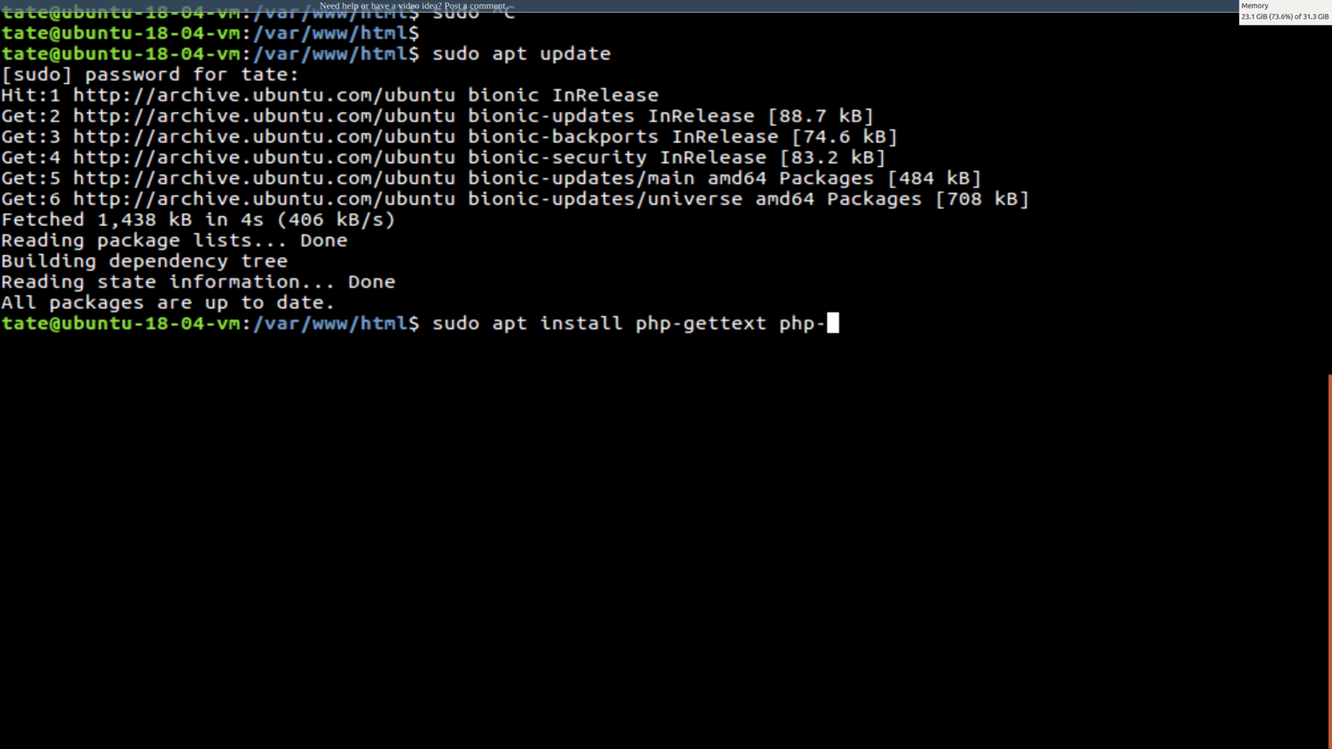
{"action": "type", "text": "mbstring"}
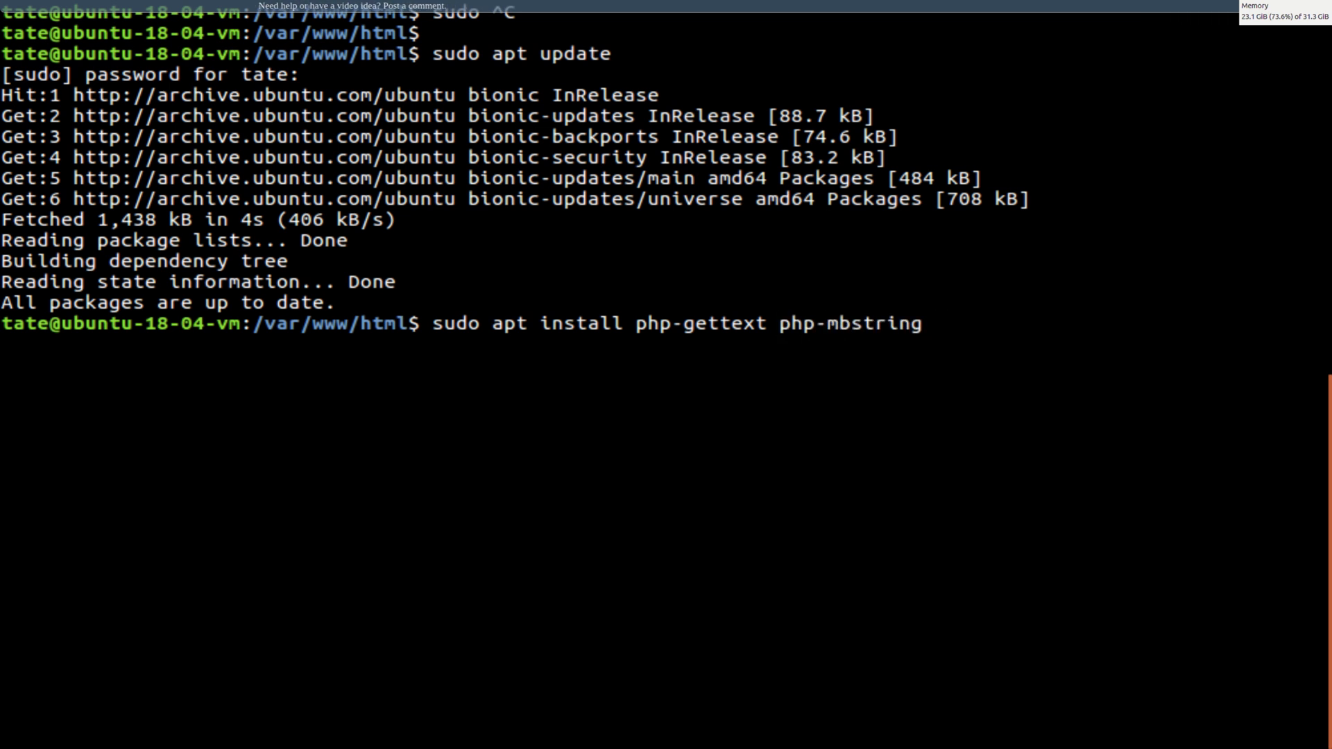
{"action": "type", "text": "phpmyadmin"}
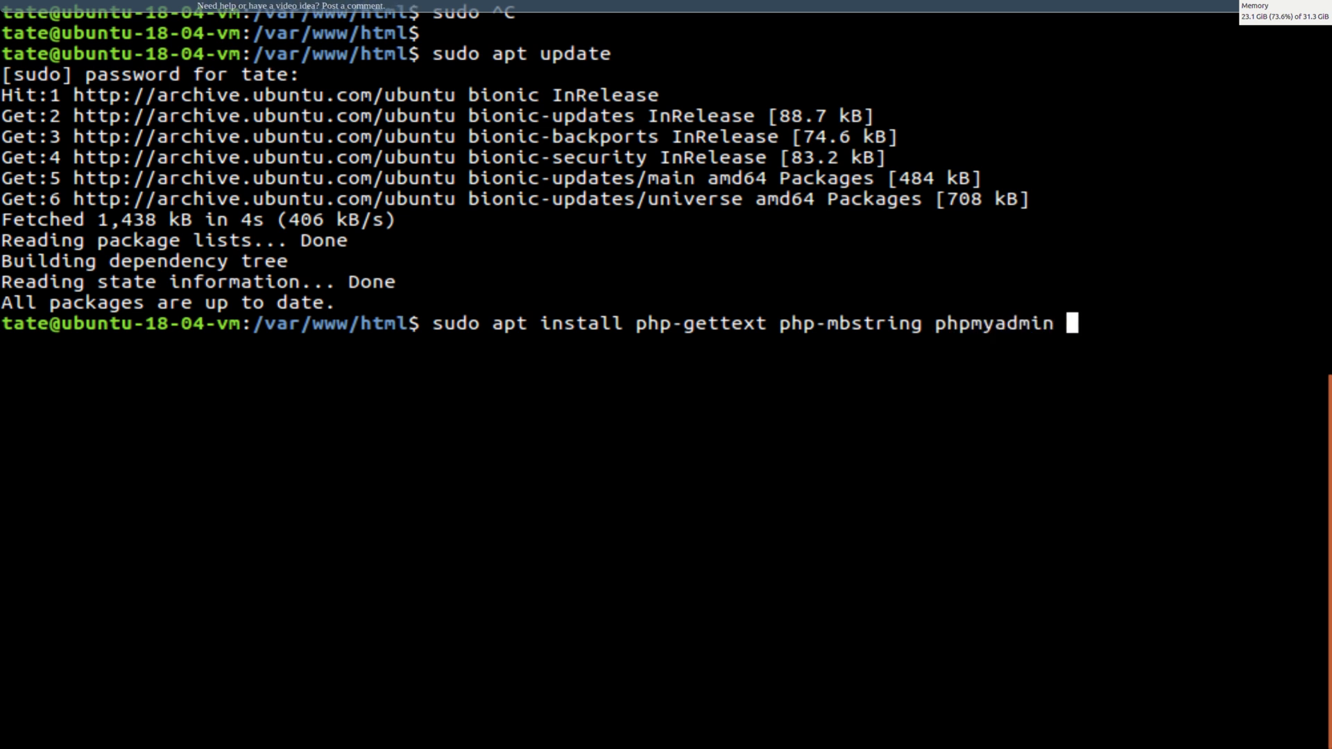
{"action": "key", "text": "Return"}
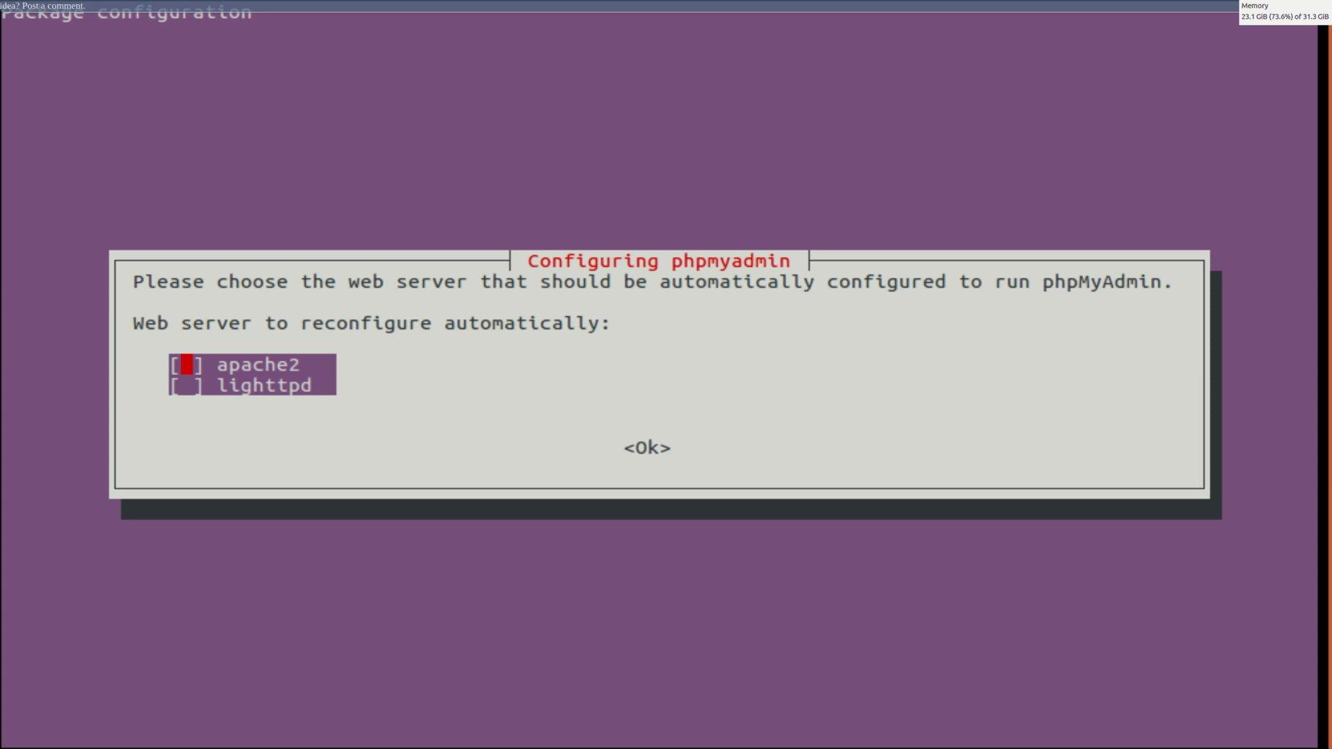
Step: Confirm the web server choice and submit the phpmyadmin MySQL application password
{"action": "key", "text": "Down"}
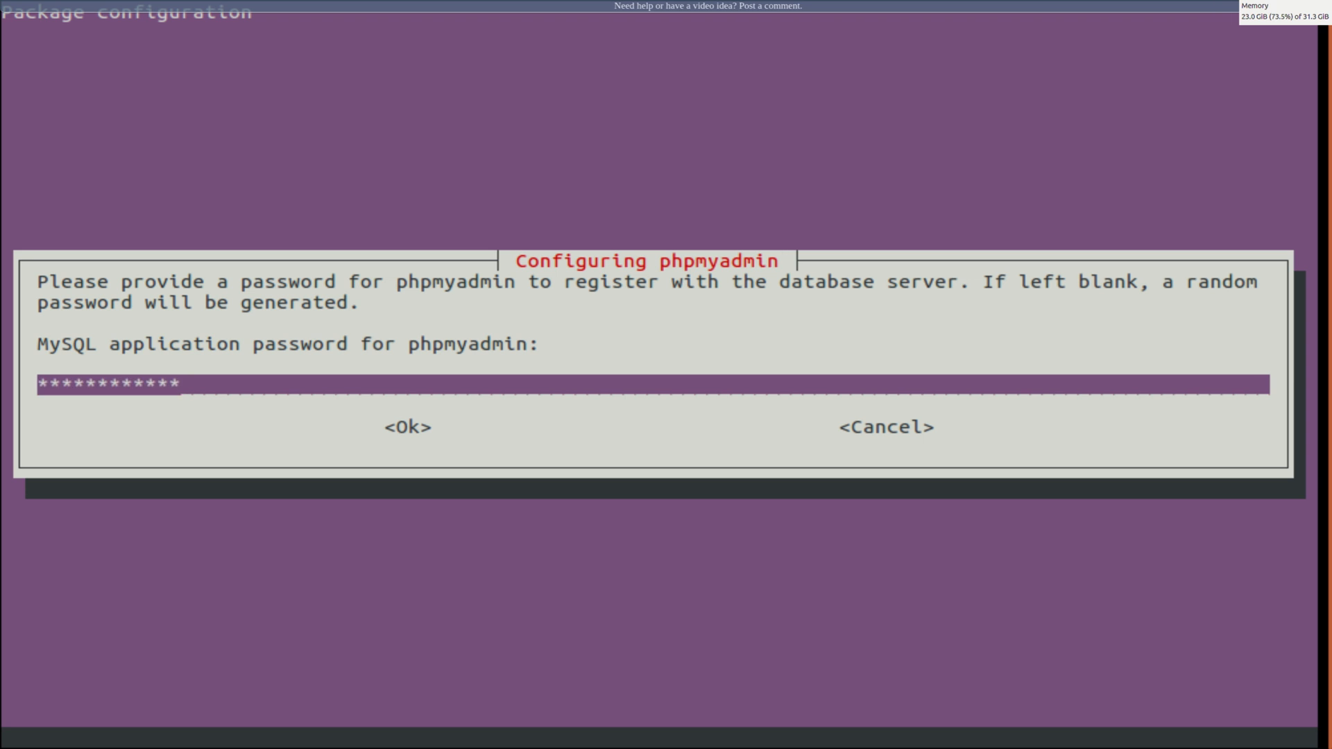
{"action": "left_click", "coordinate": [407, 426]}
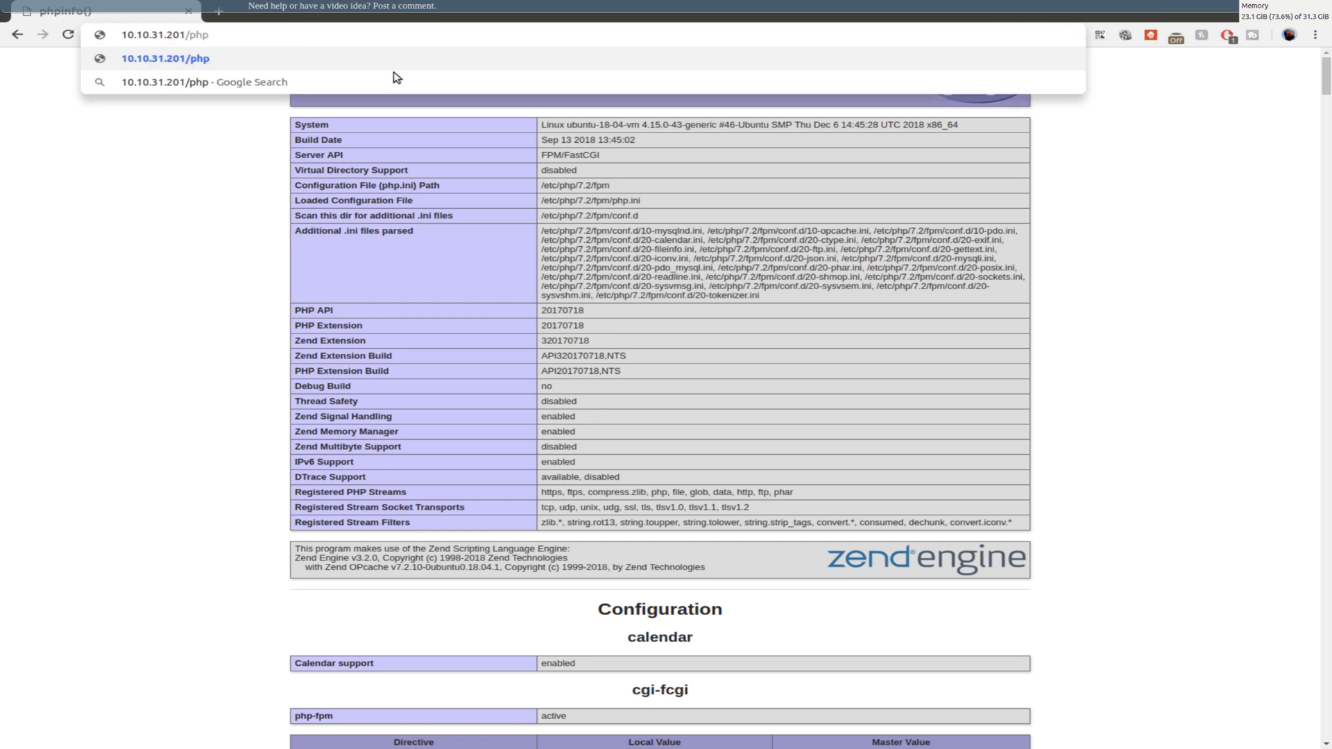
Step: Leave the phpinfo page by typing a new address in Chrome's address bar
{"action": "type", "text": "my"}
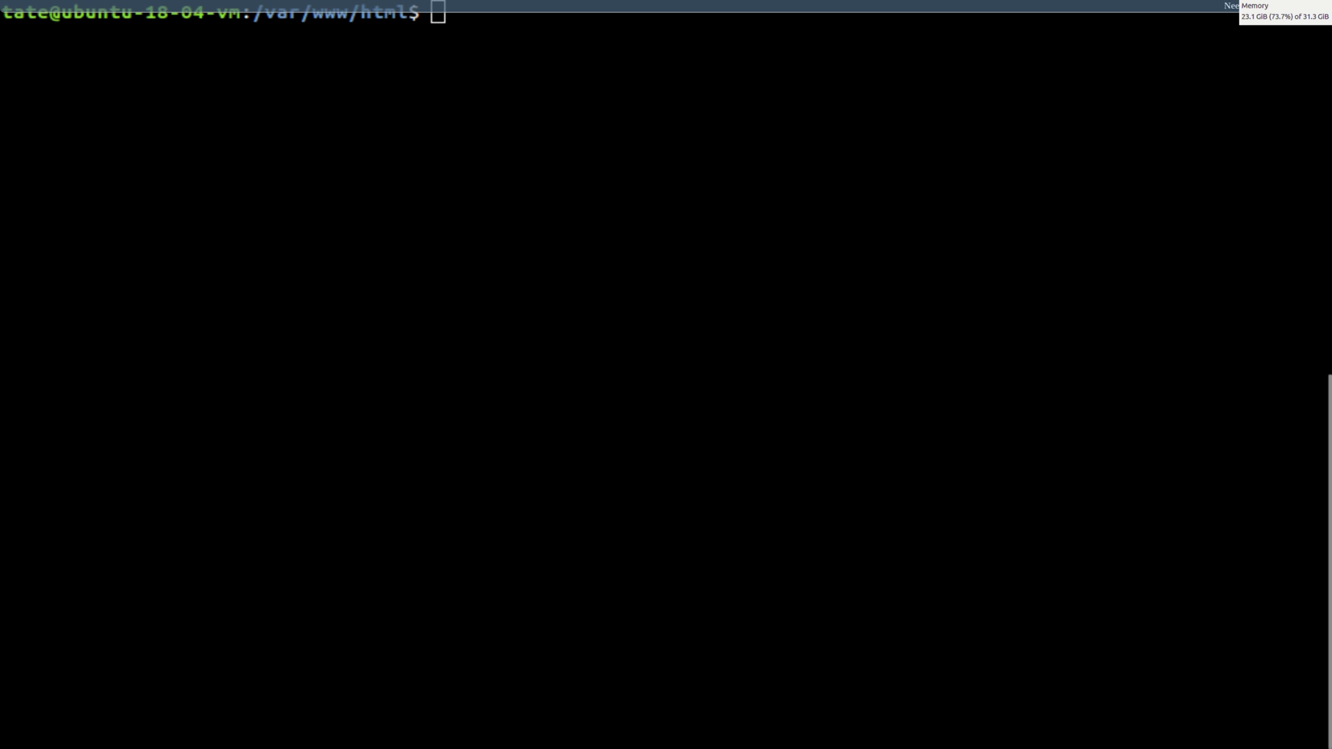
Step: Run 'sudo systemctl restart php7.2-fpm' from a fresh shell prompt
{"action": "key", "text": "Return"}
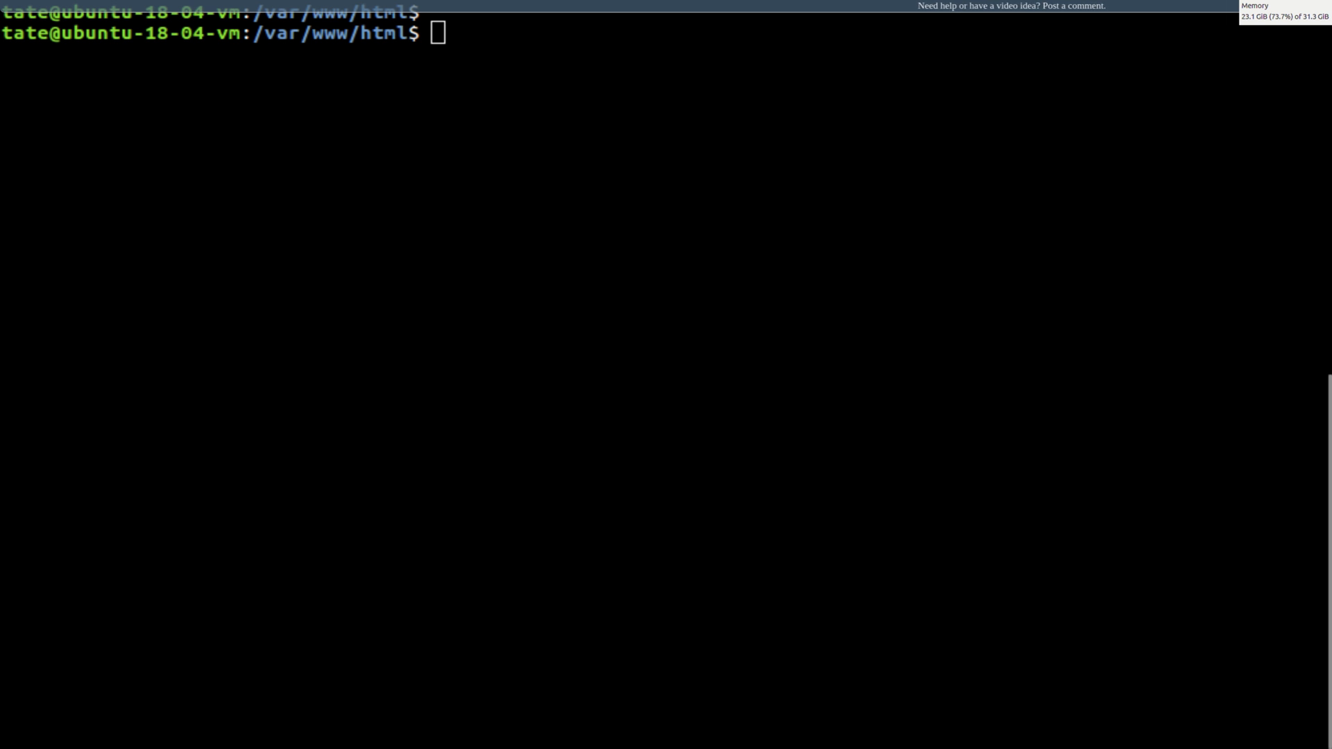
{"action": "type", "text": "s"}
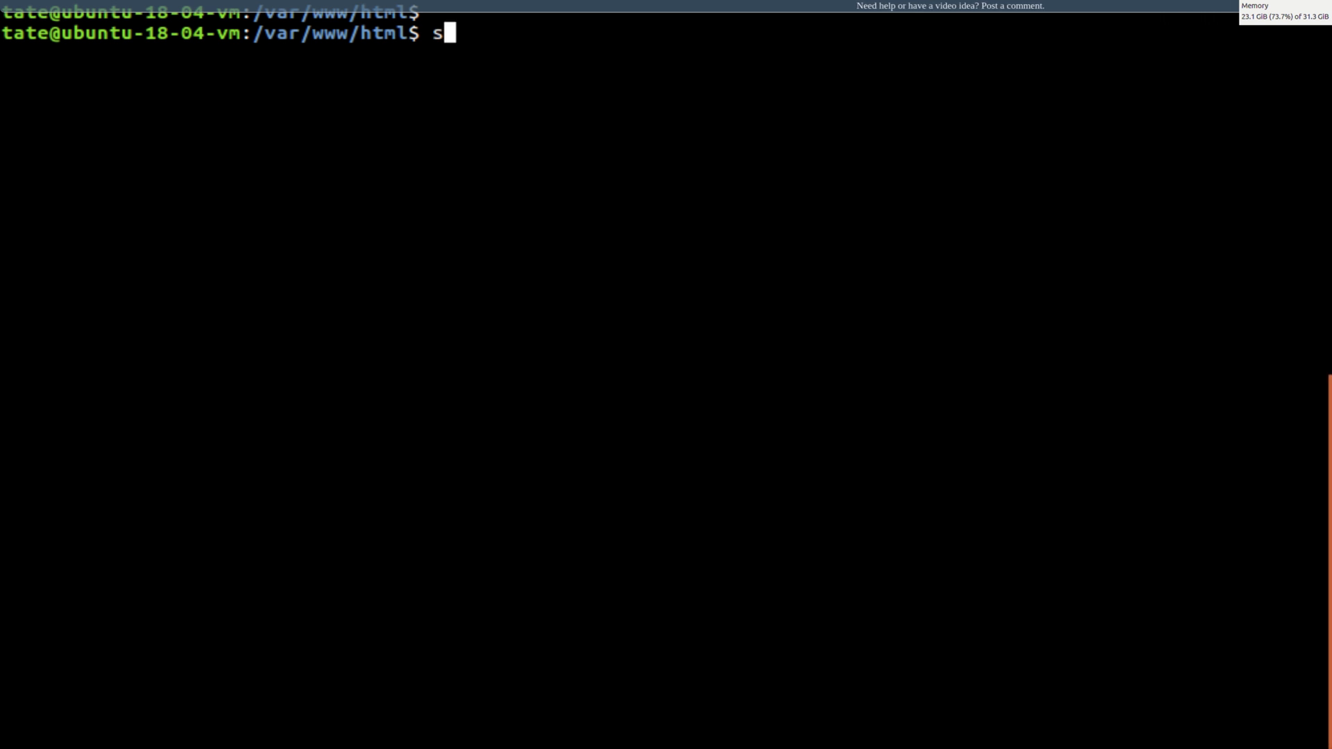
{"action": "type", "text": "udo systemctl restart"}
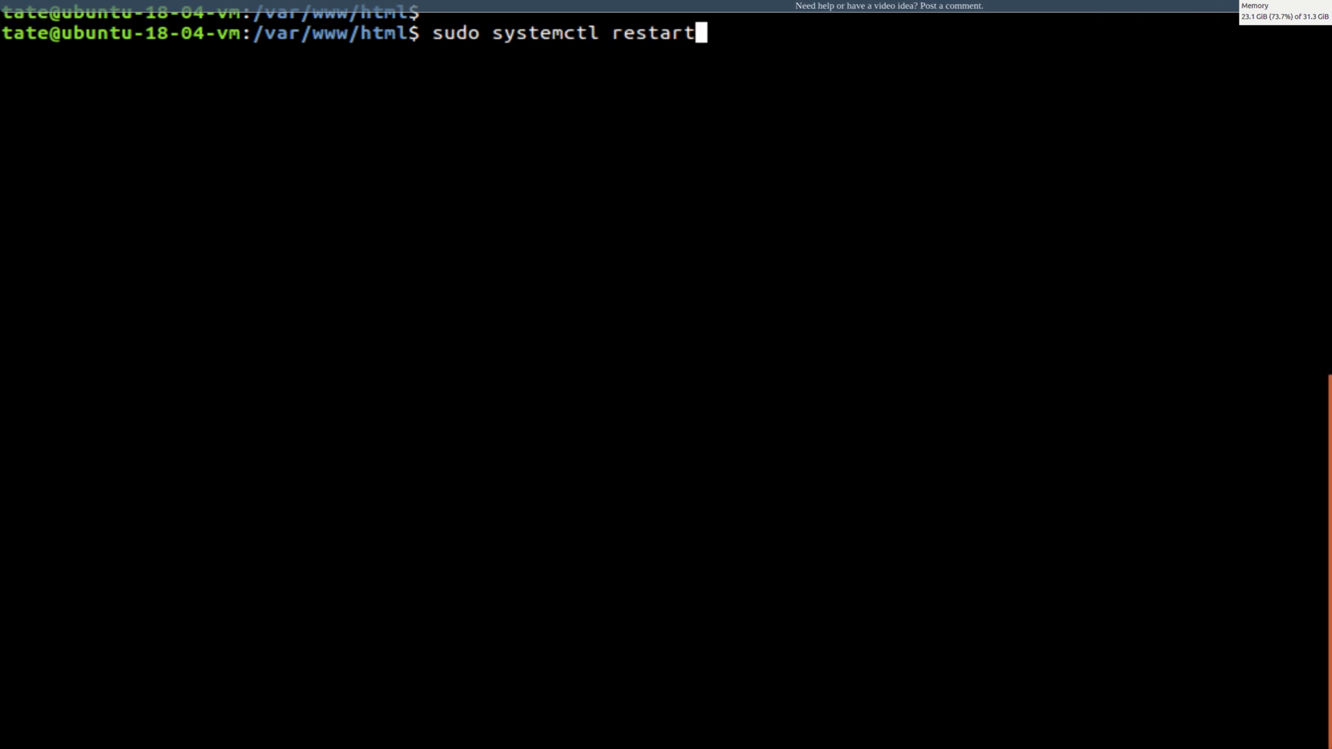
{"action": "key", "text": "Return"}
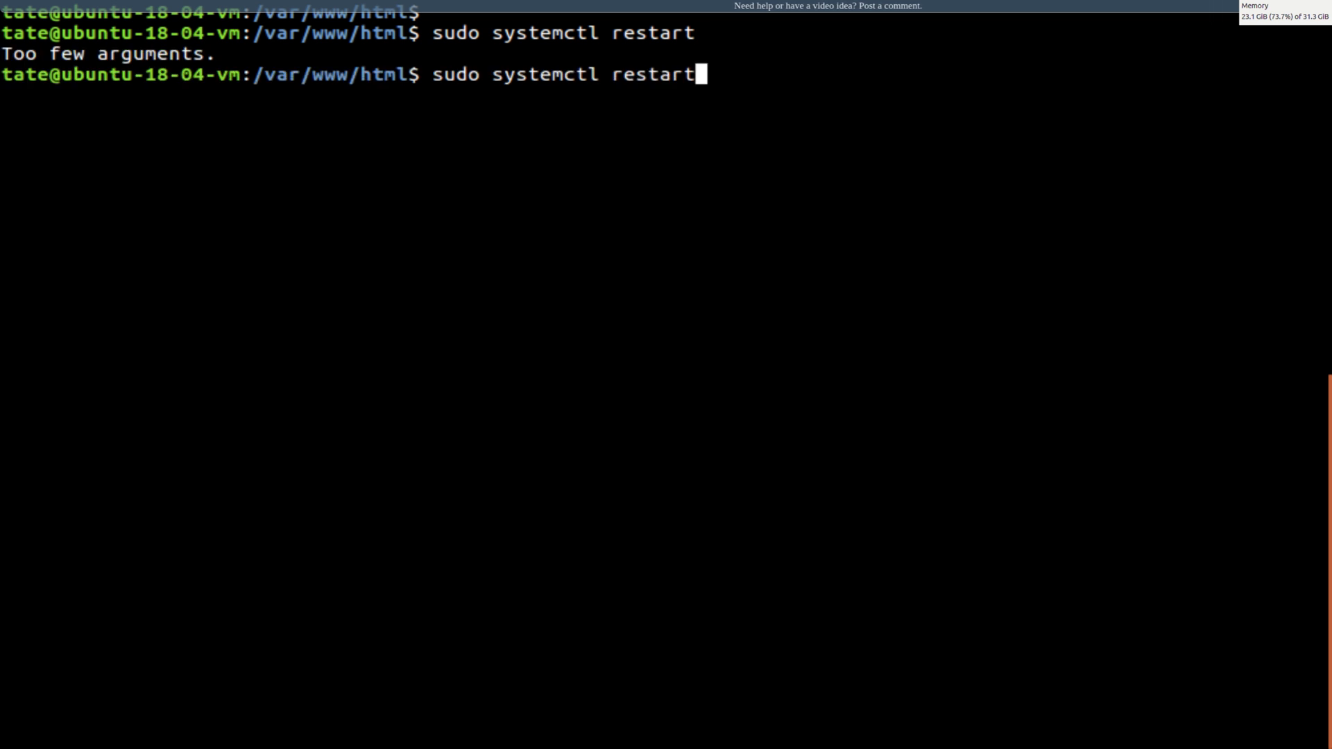
{"action": "type", "text": "php"}
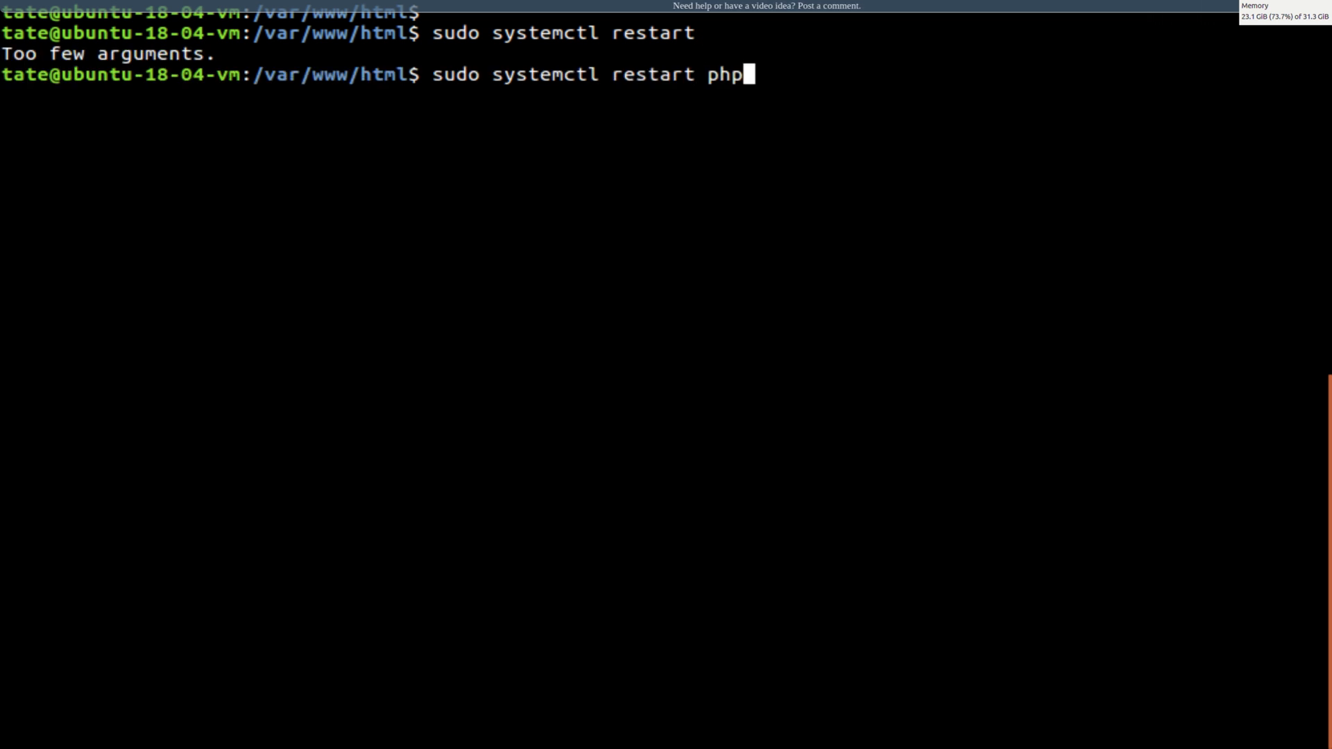
{"action": "type", "text": "7.2-fpm.service"}
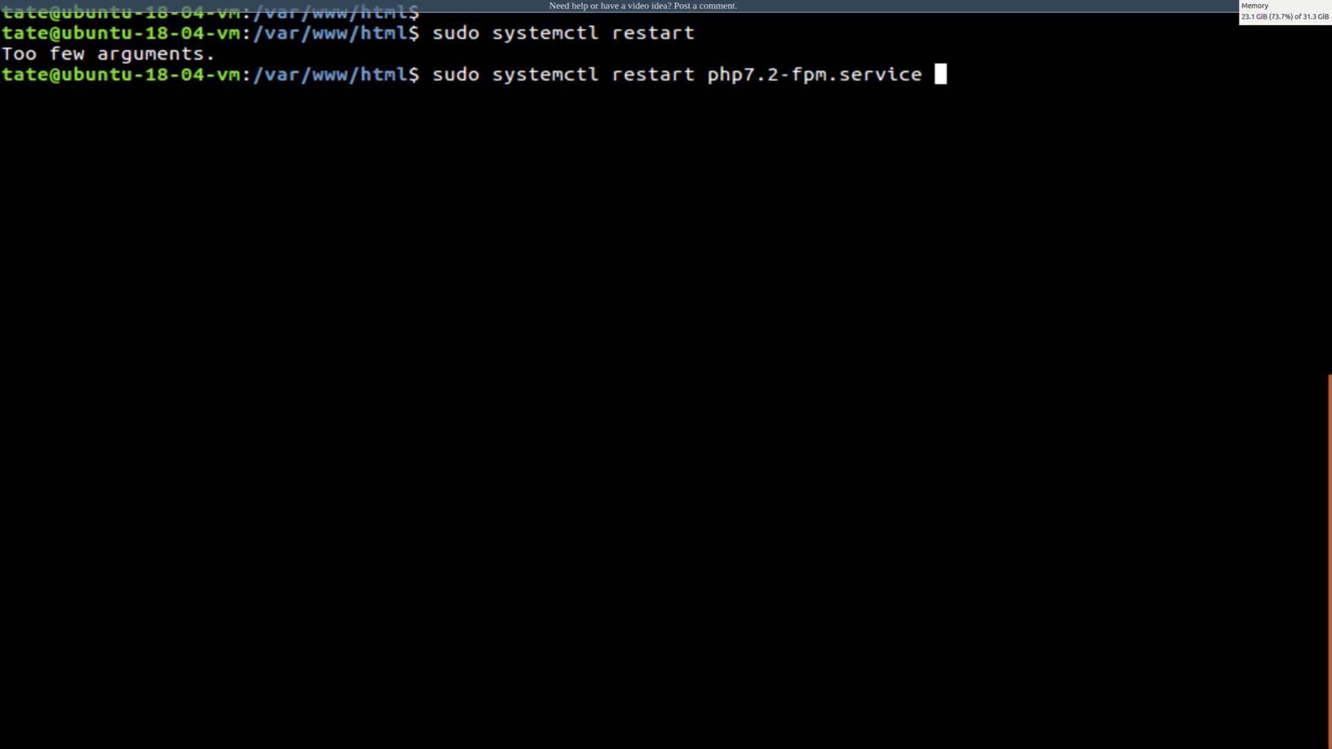
{"action": "key", "text": "Backspace"}
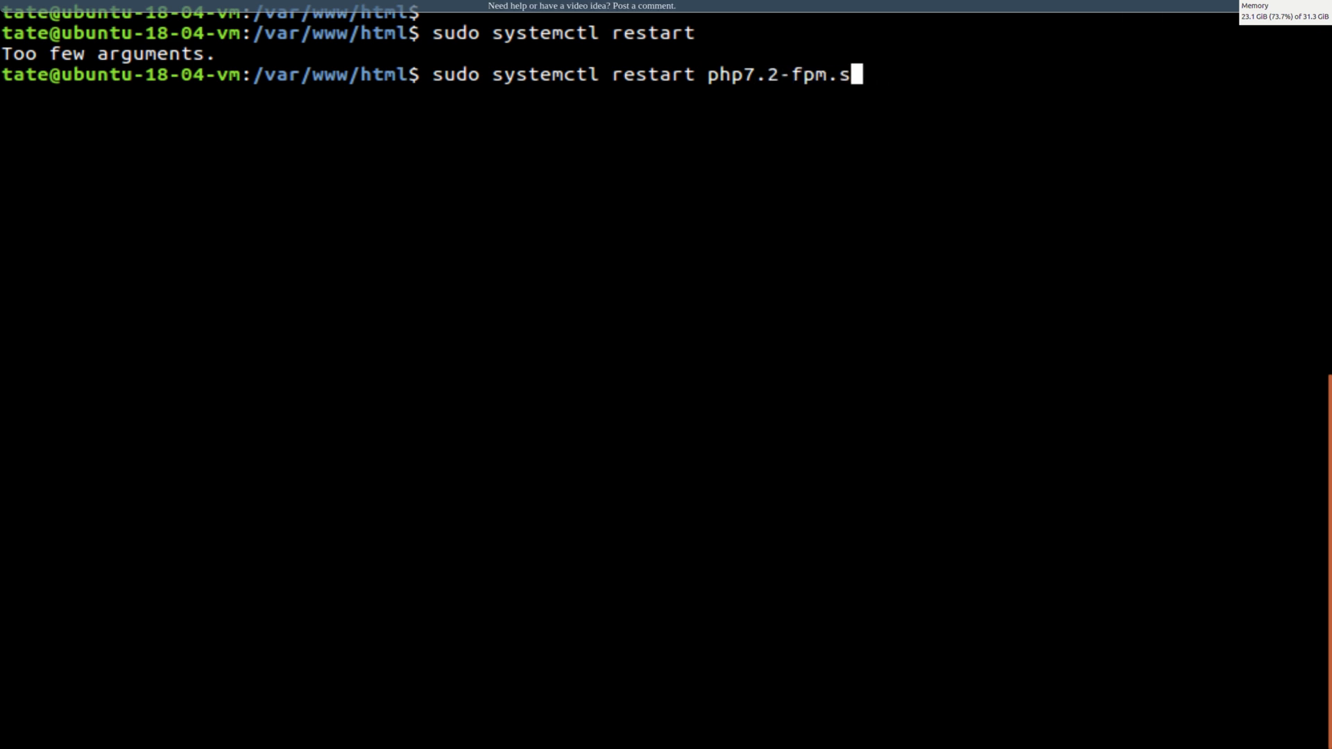
{"action": "key", "text": "Return"}
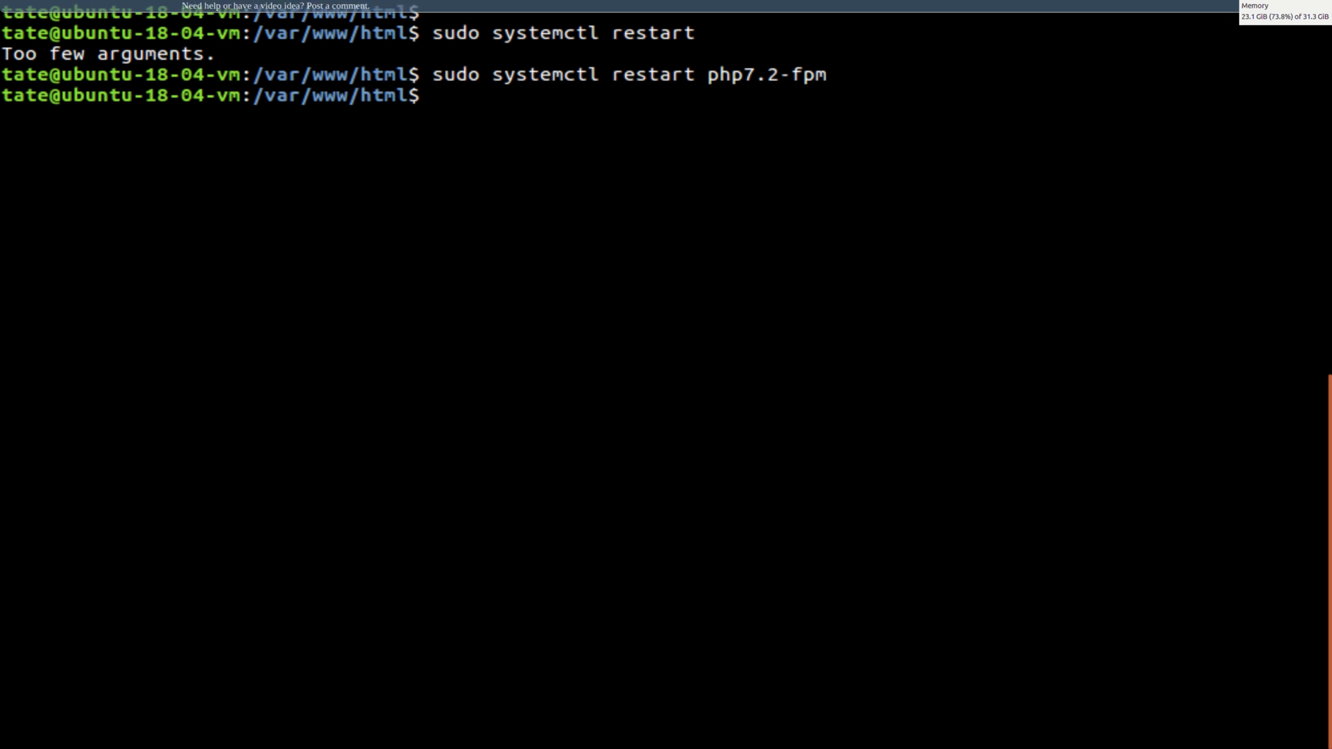
Step: Run 'sudo ln -s /usr/share/phpmyadmin/ /var/www/html' to create the web root symlink
{"action": "type", "text": "sudo"}
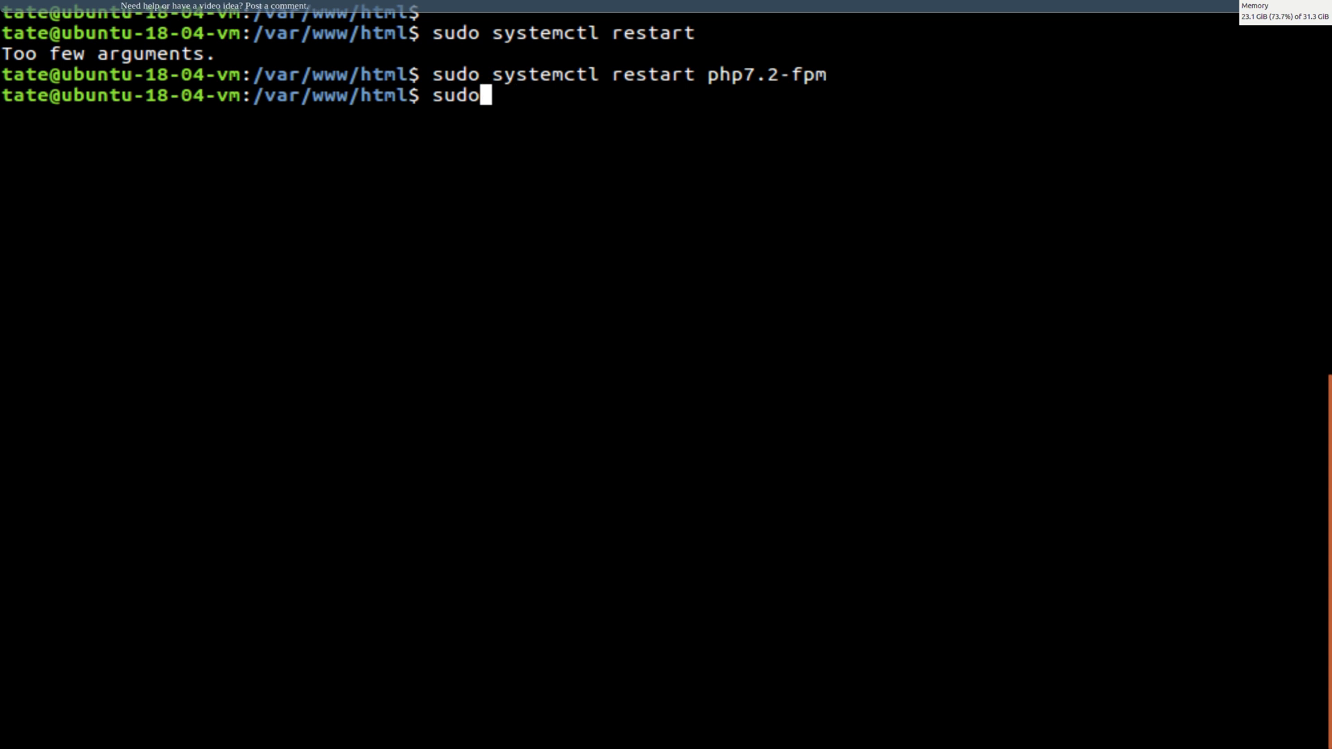
{"action": "type", "text": "ln"}
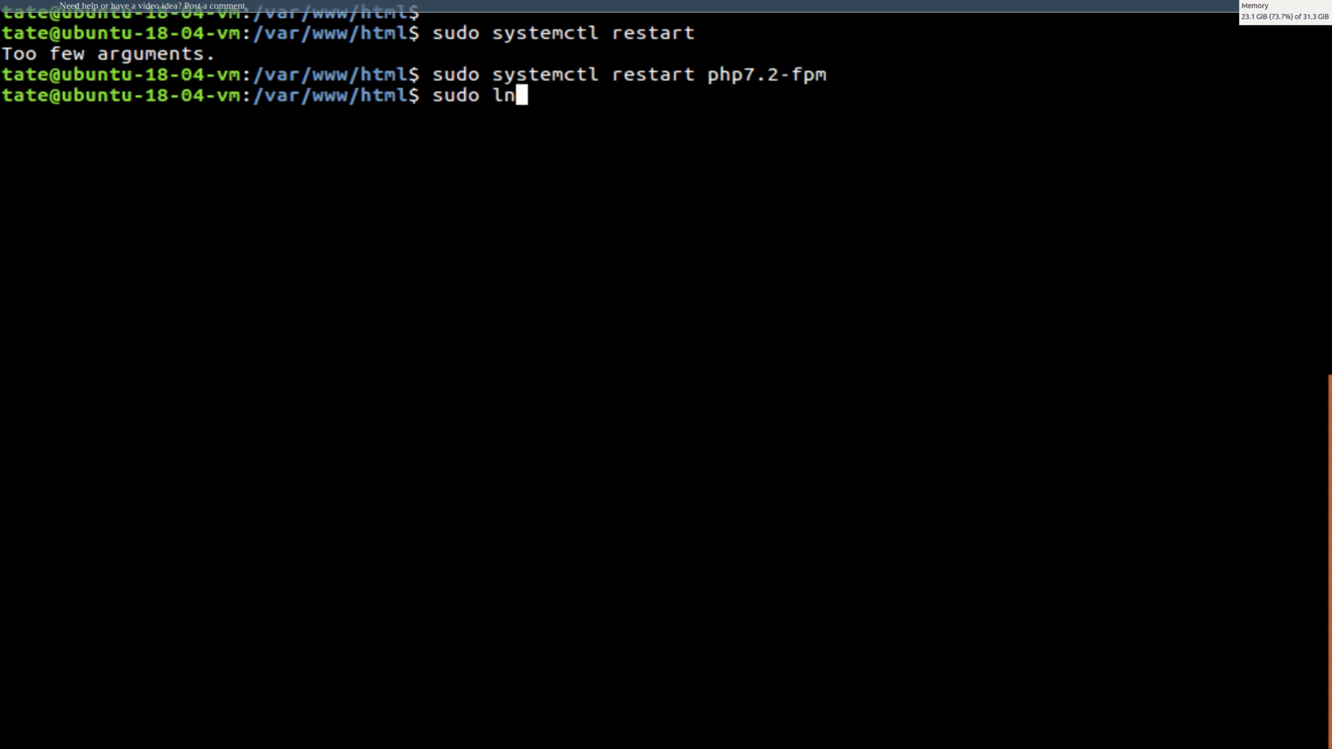
{"action": "type", "text": "-s"}
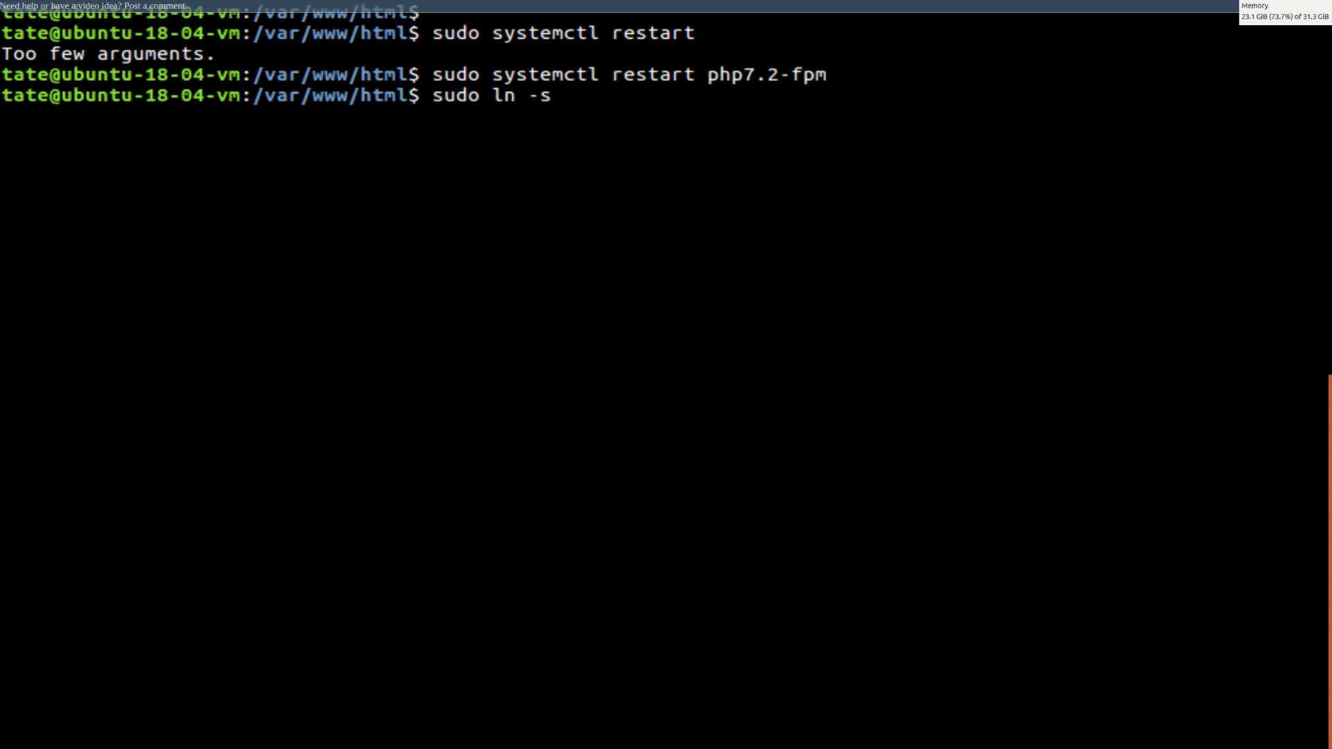
{"action": "type", "text": "/usr/"}
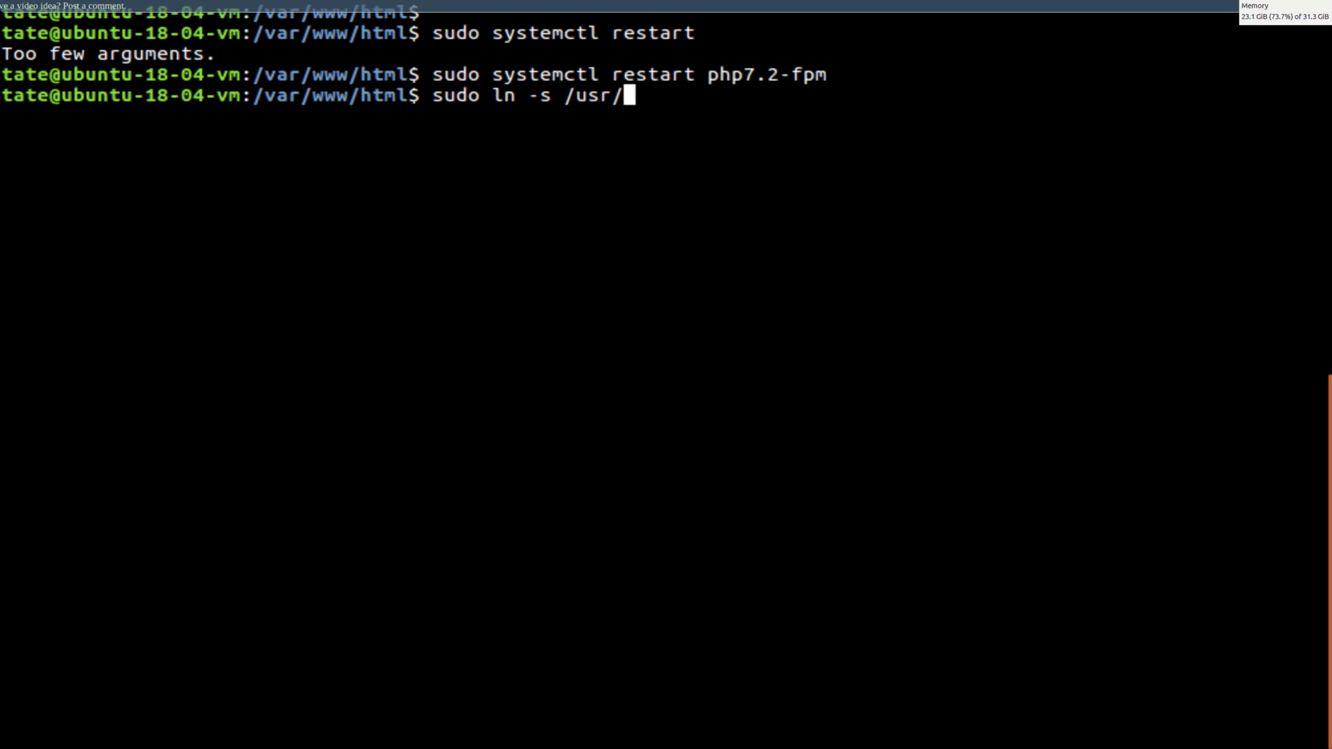
{"action": "type", "text": "s"}
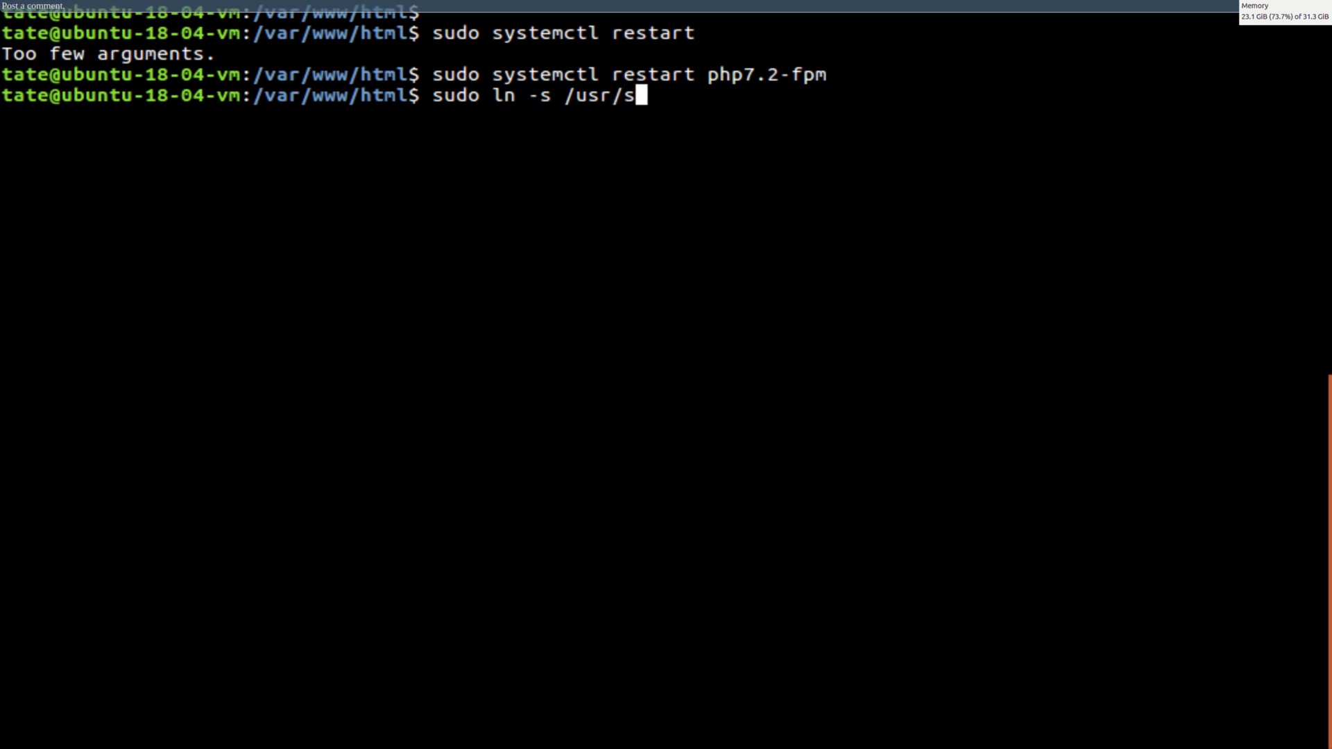
{"action": "type", "text": "hare/"}
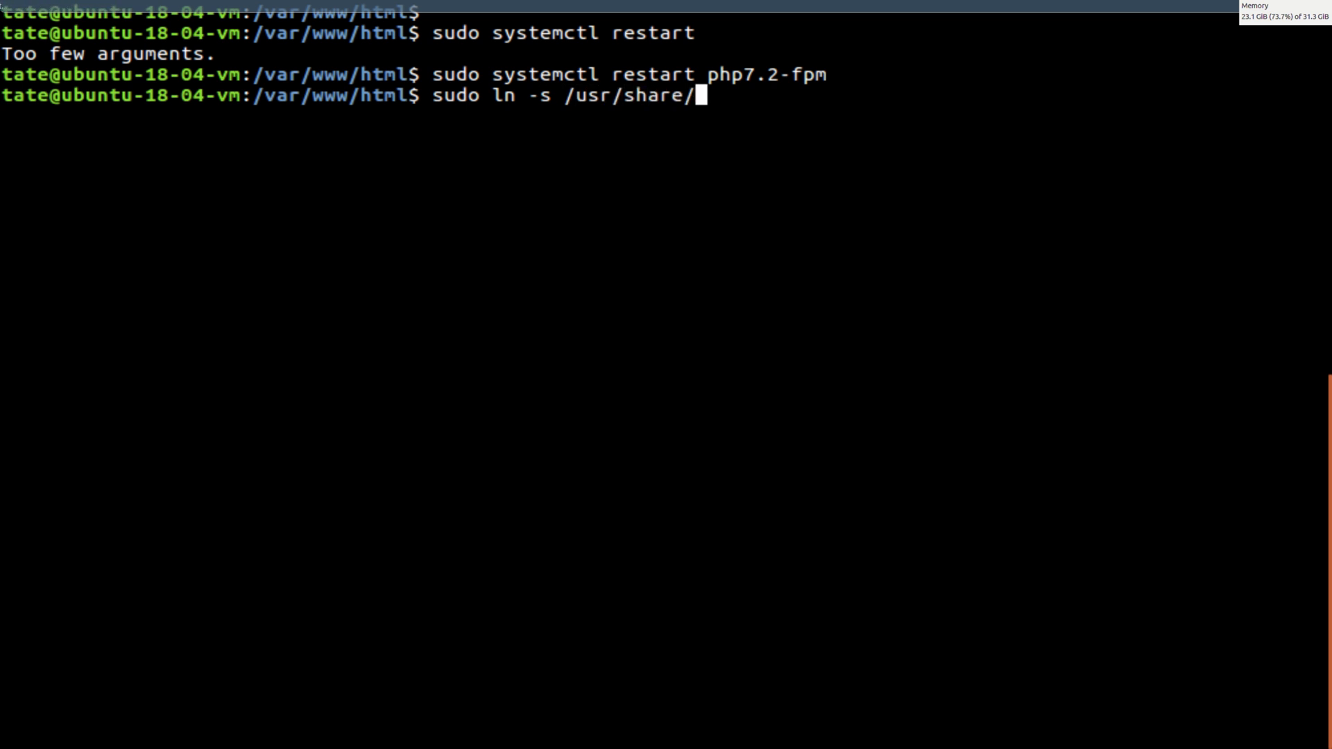
{"action": "type", "text": "ph"}
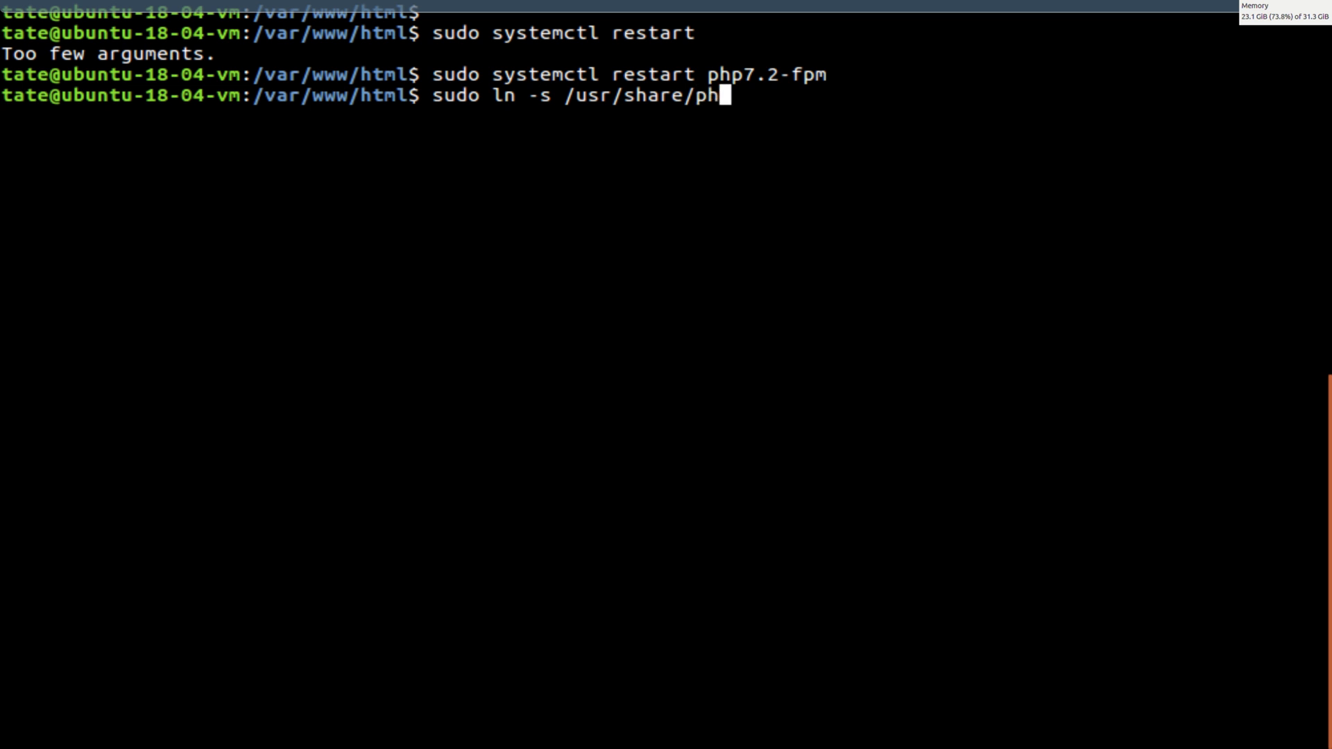
{"action": "type", "text": "pmyadmin/"}
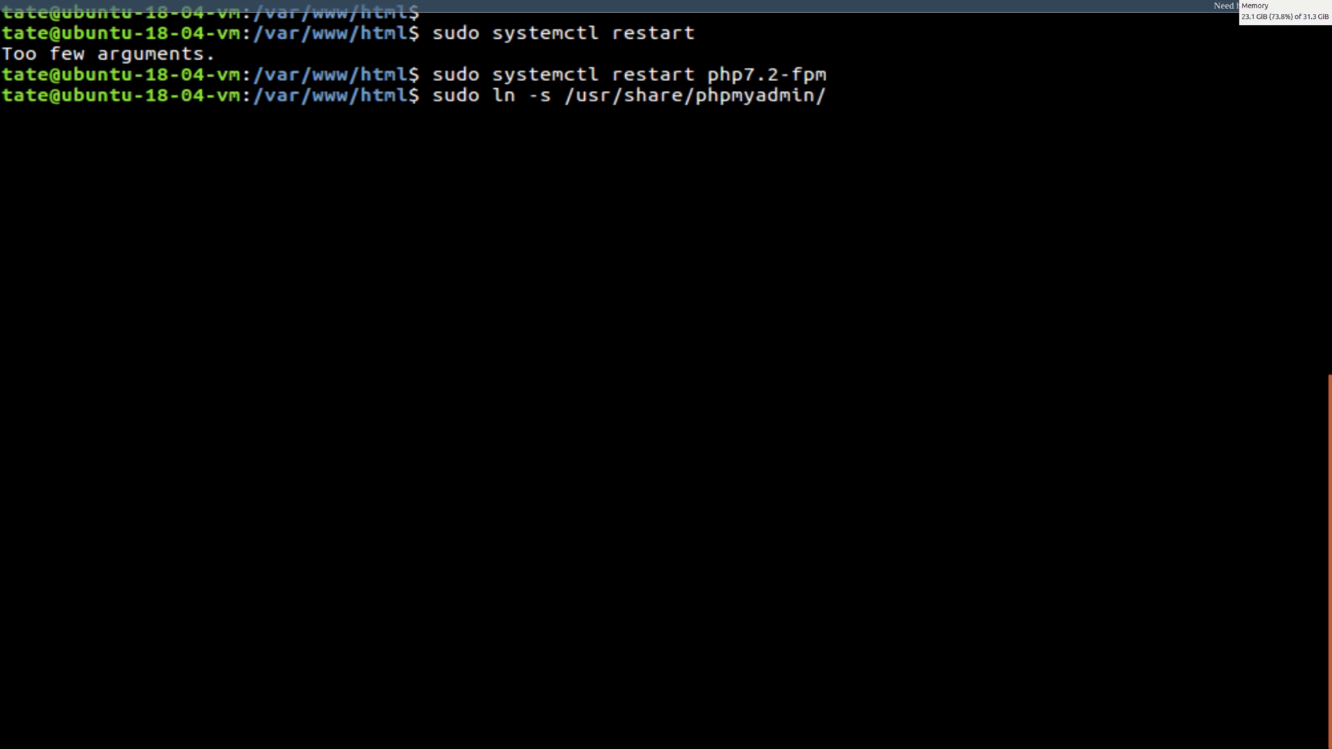
{"action": "type", "text": "/b"}
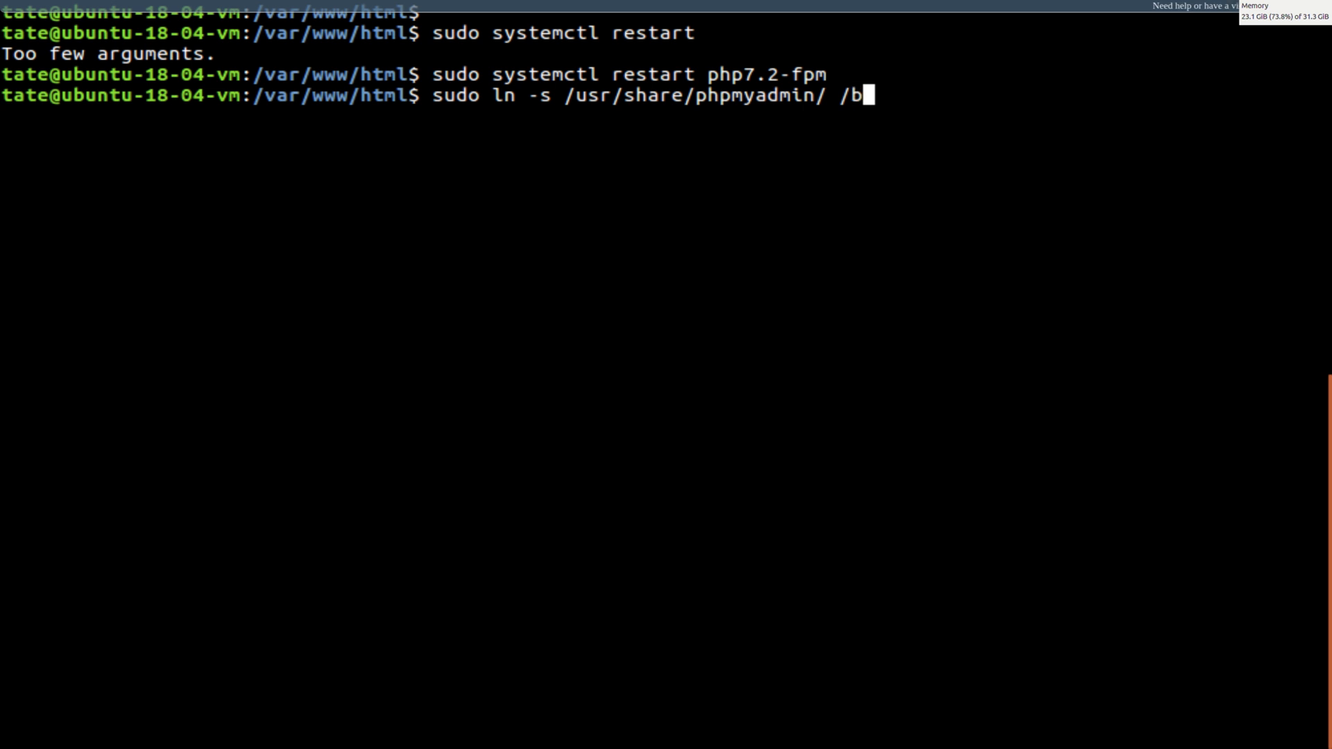
{"action": "key", "text": "Tab"}
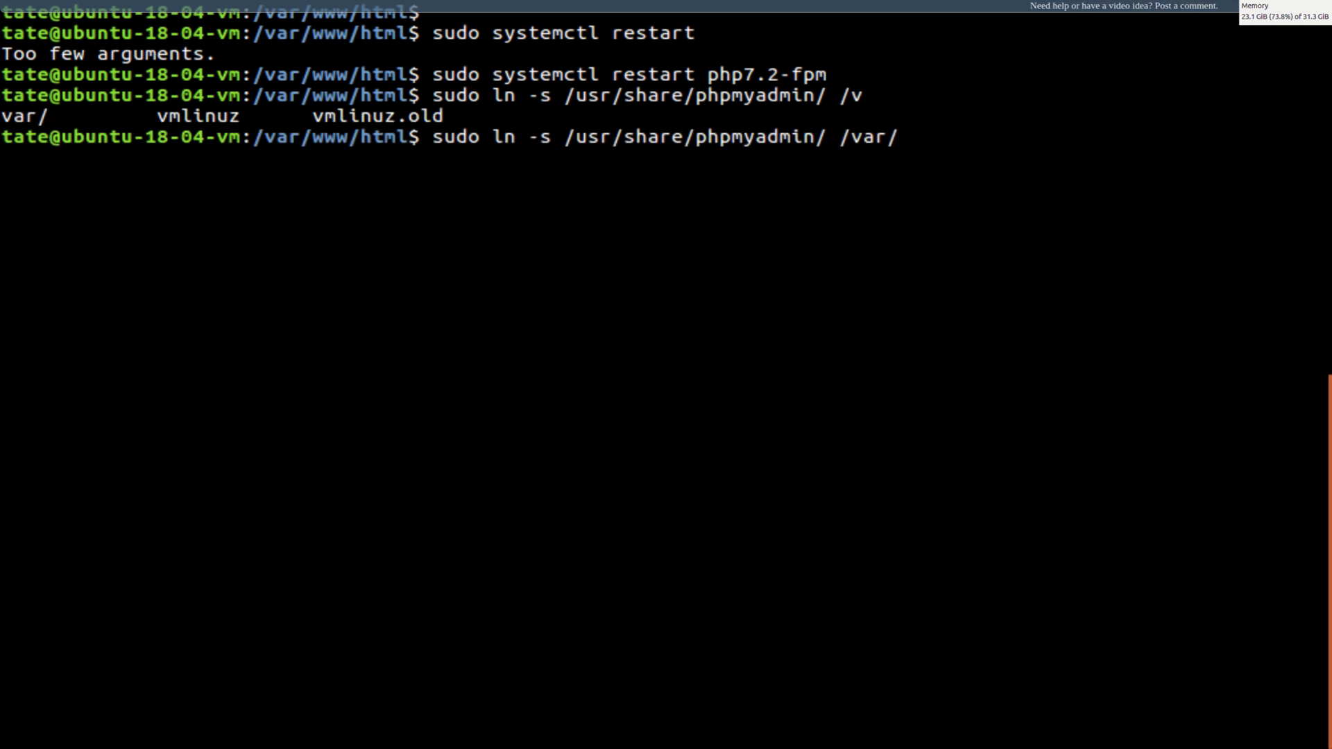
{"action": "type", "text": "www/"}
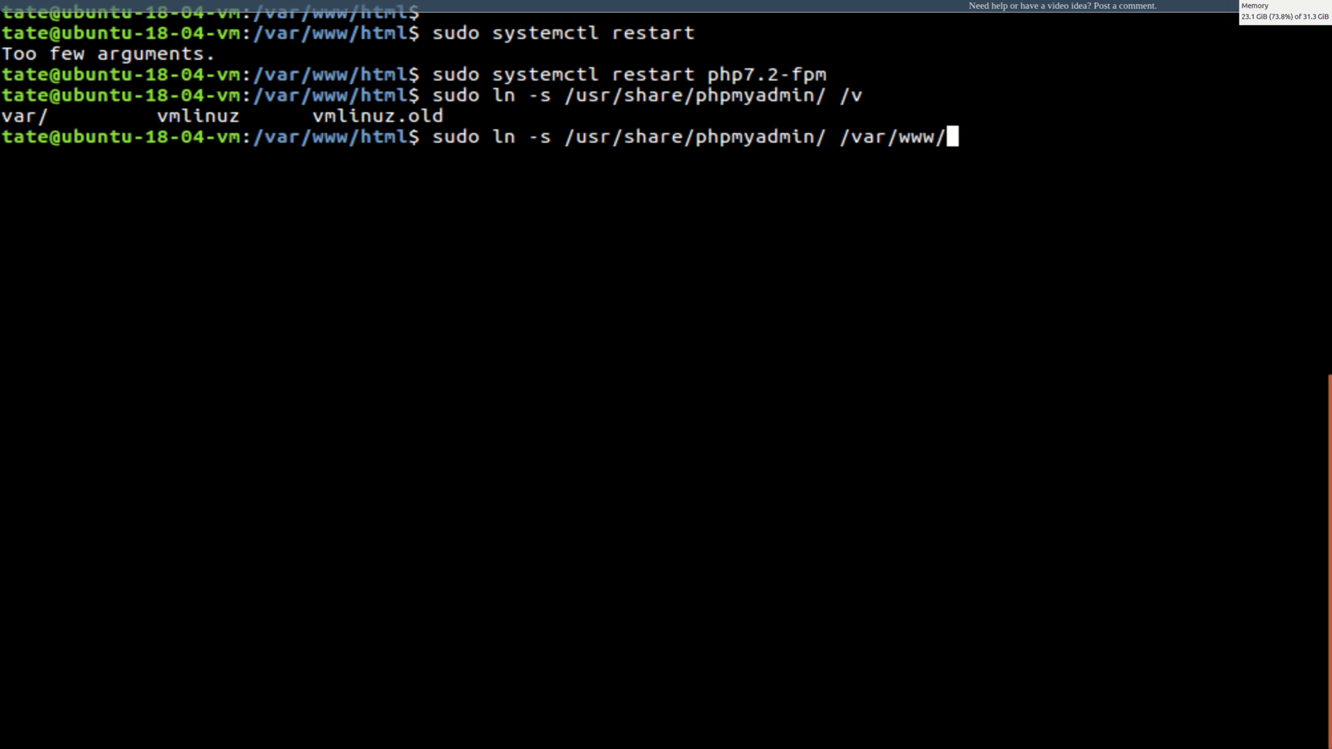
{"action": "type", "text": "ht"}
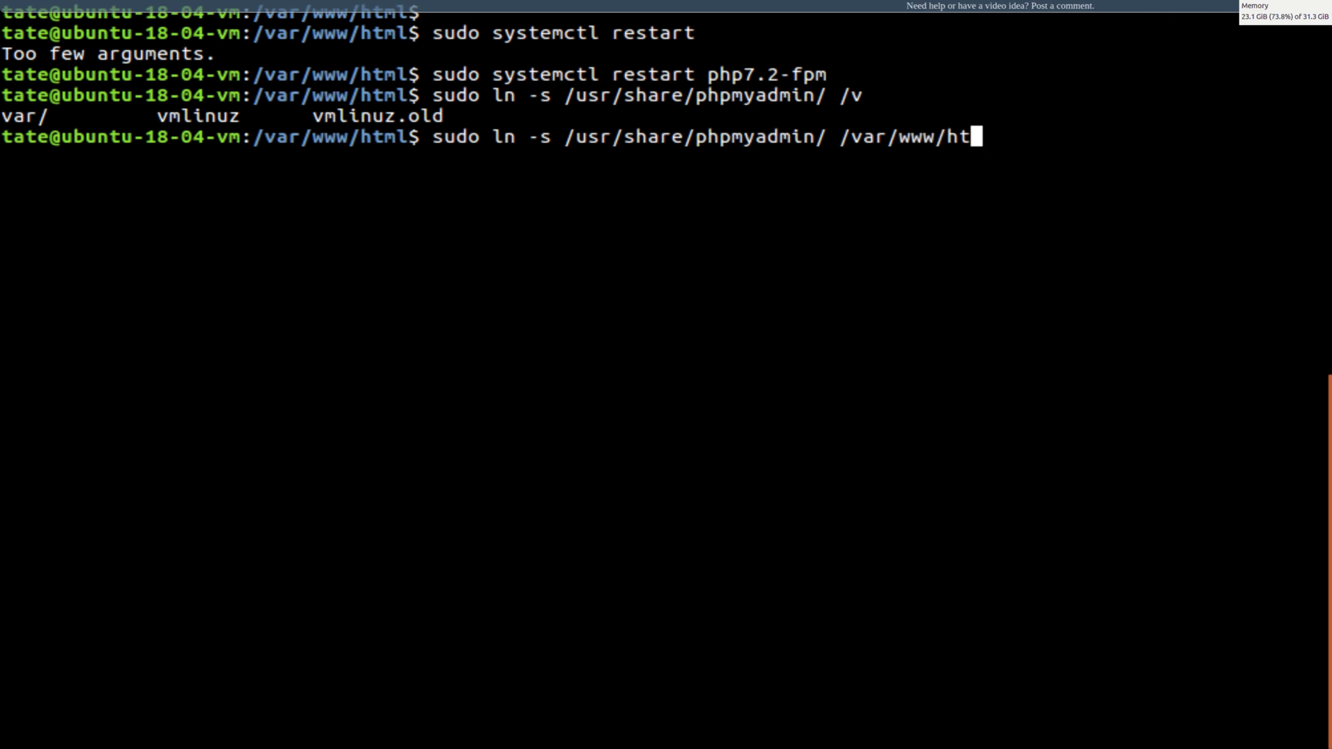
{"action": "key", "text": "Return"}
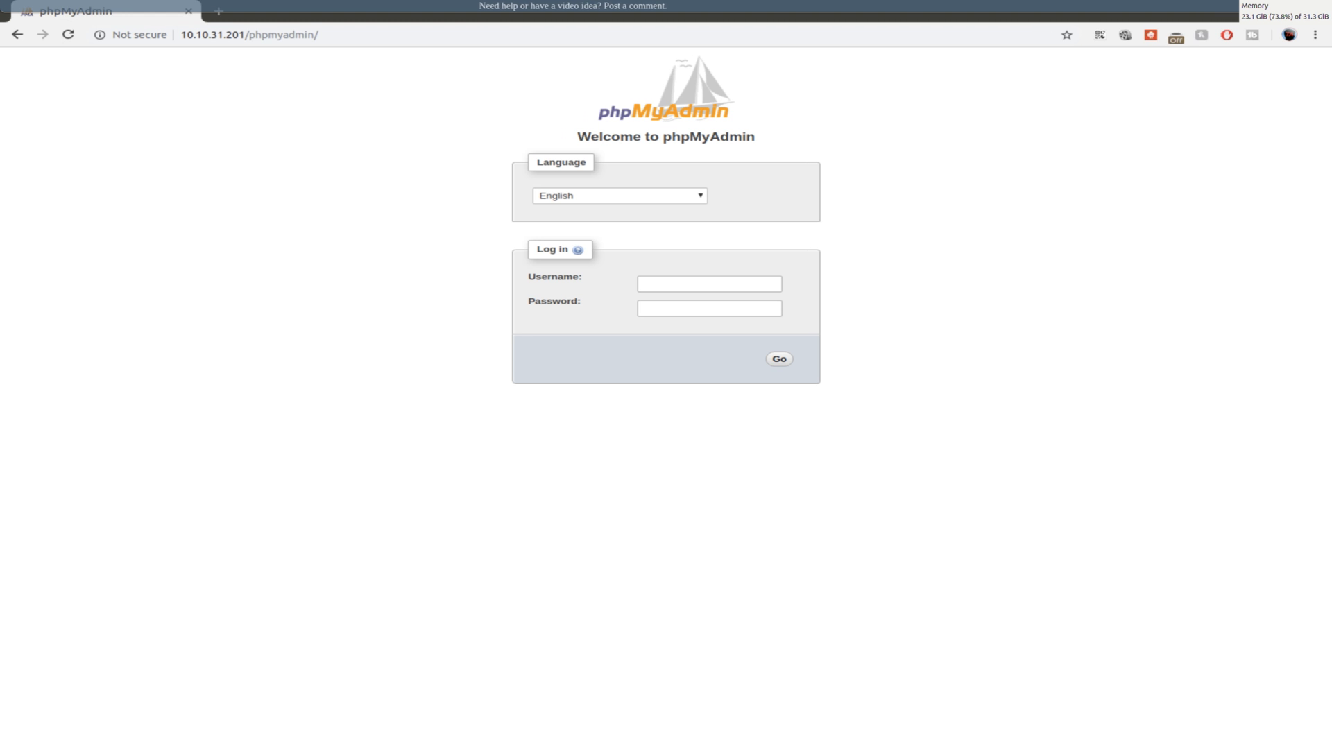
{"action": "mouse_move", "coordinate": [797, 262]}
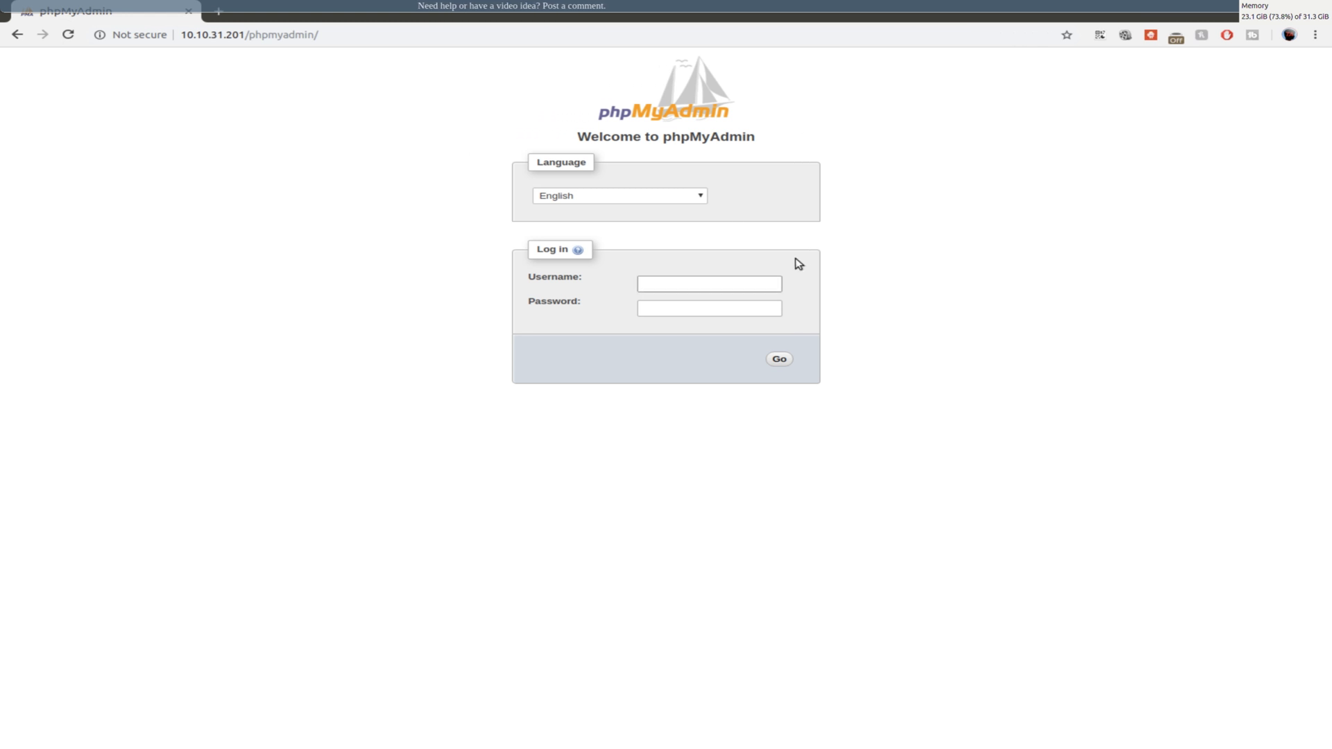
Step: Sign in to phpMyAdmin with username root and its password
{"action": "type", "text": "root"}
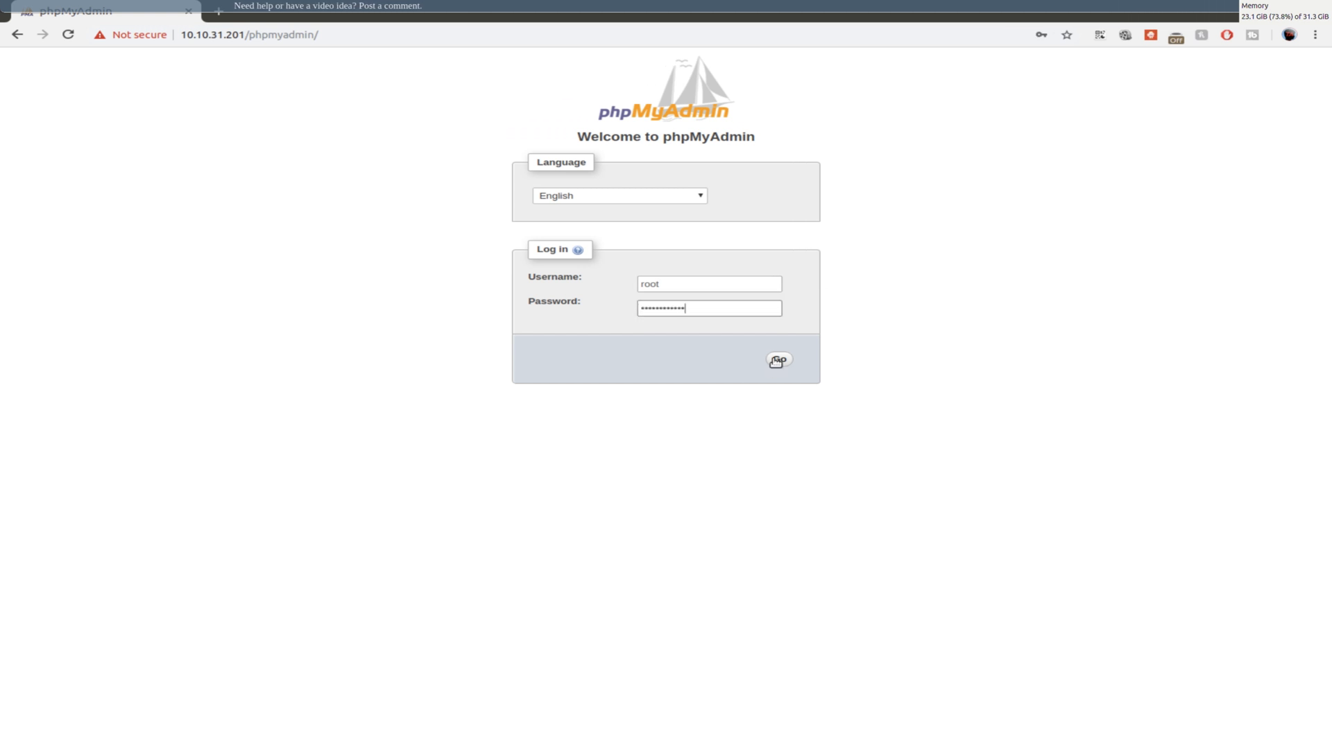
{"action": "left_click", "coordinate": [777, 360]}
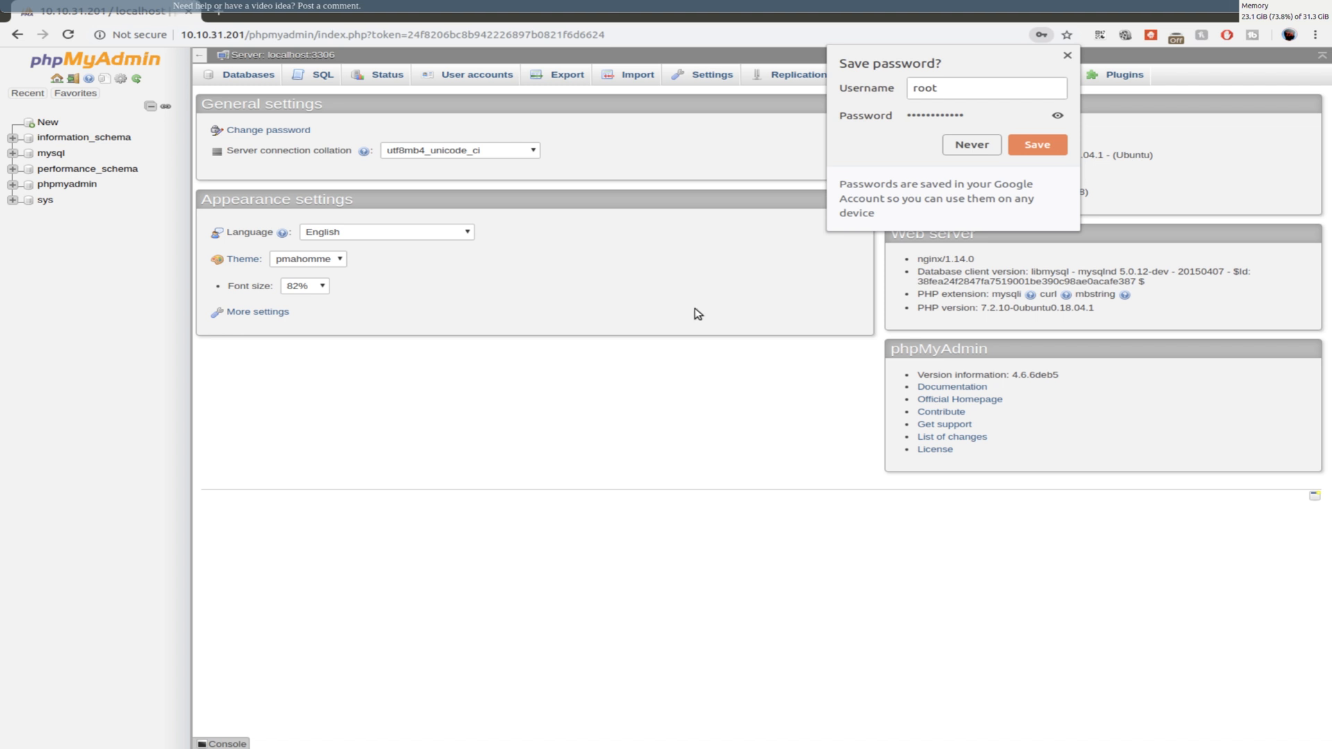
Step: Decline Chrome's save-password offer and select nginx/1.14.0 under Web server
{"action": "left_click", "coordinate": [971, 144]}
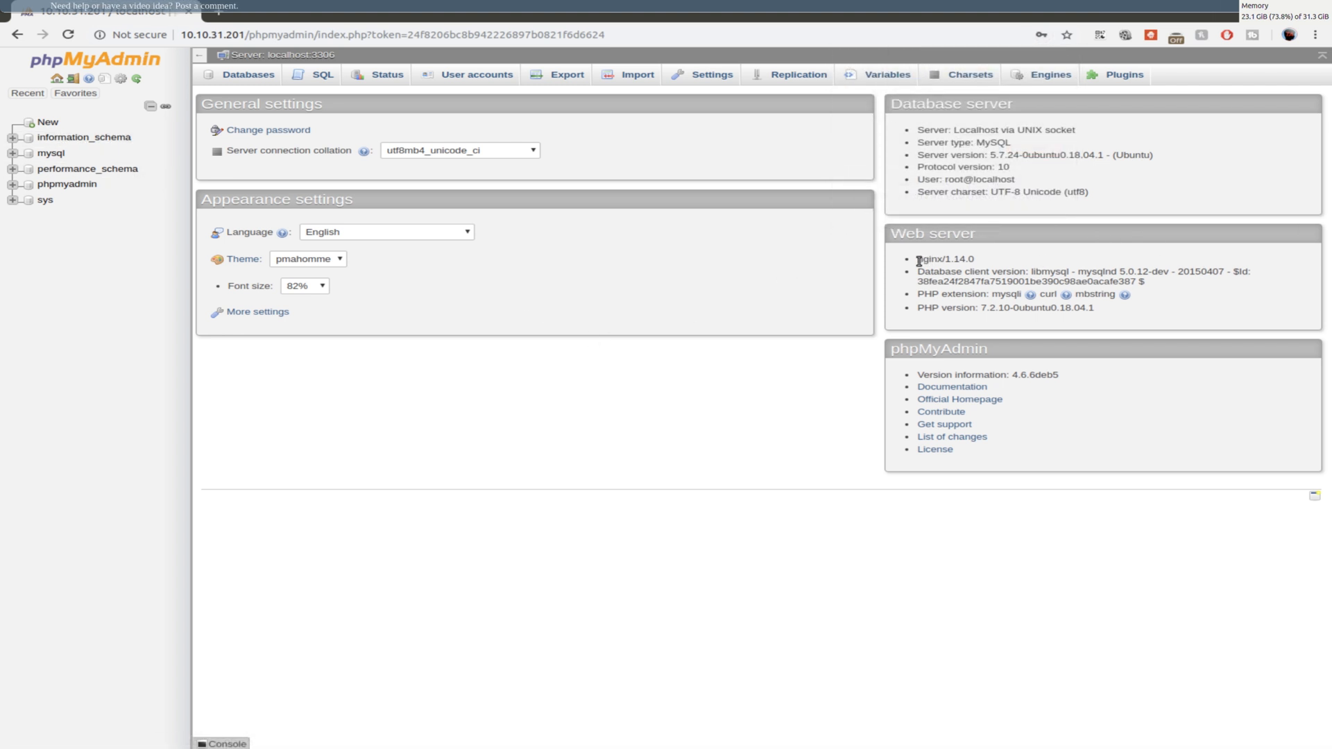
{"action": "double_click", "coordinate": [933, 258]}
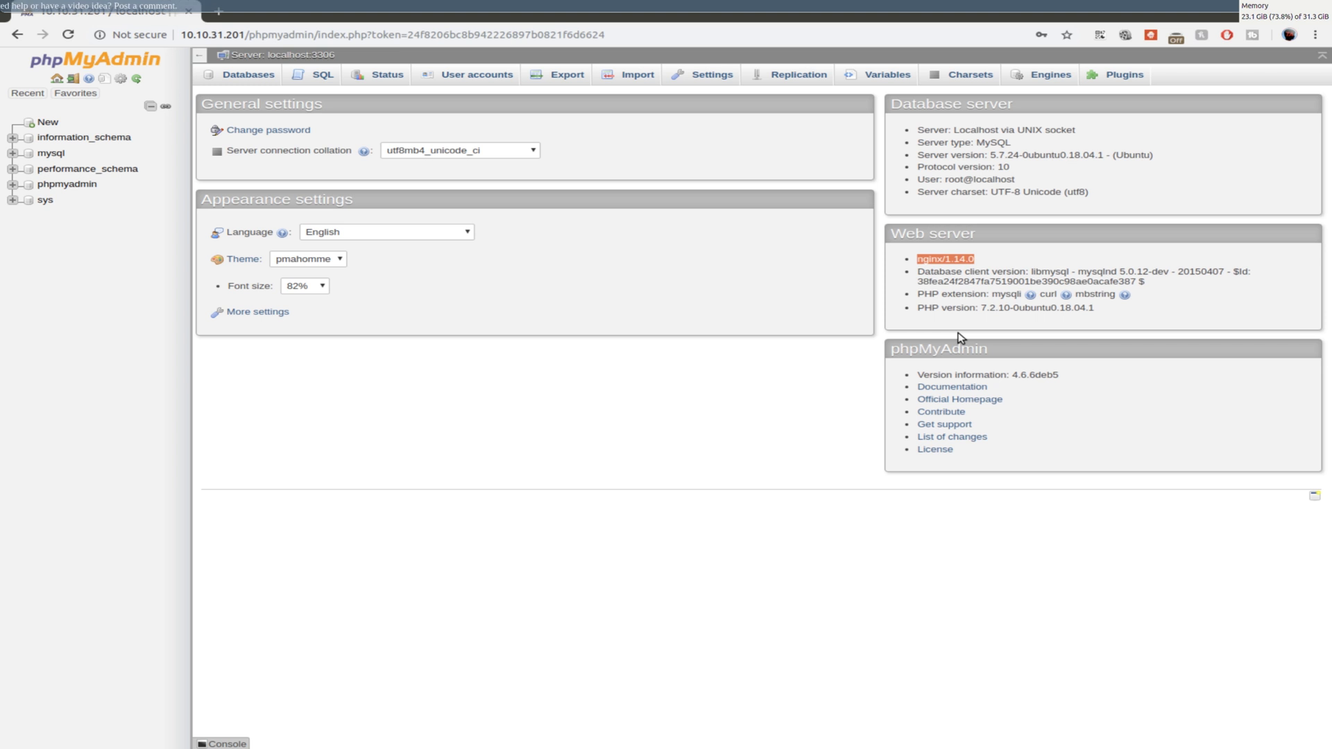